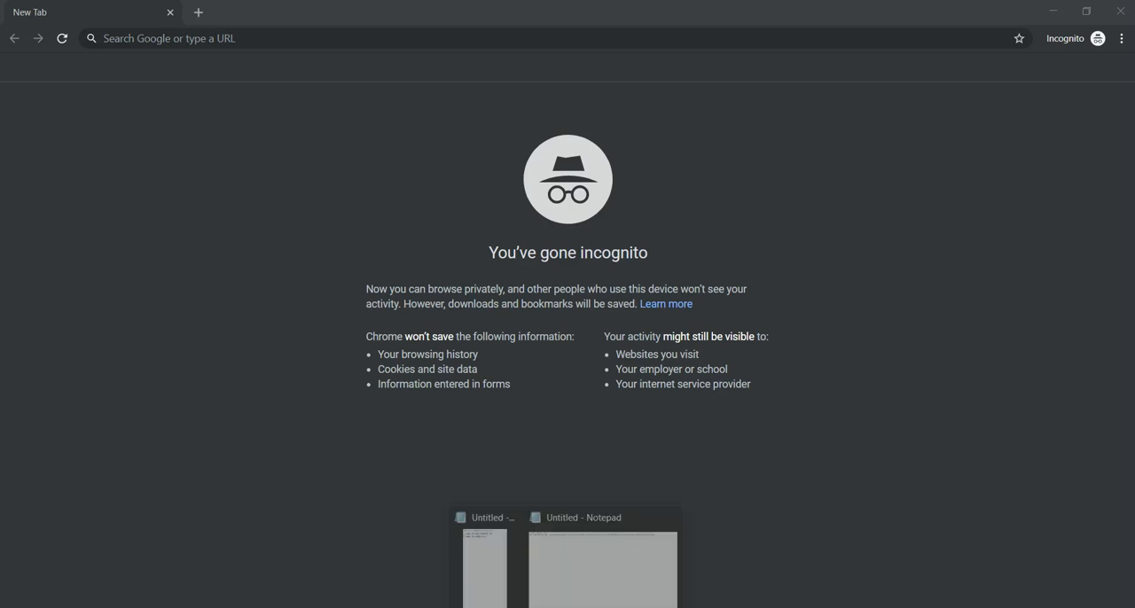
click(603, 567)
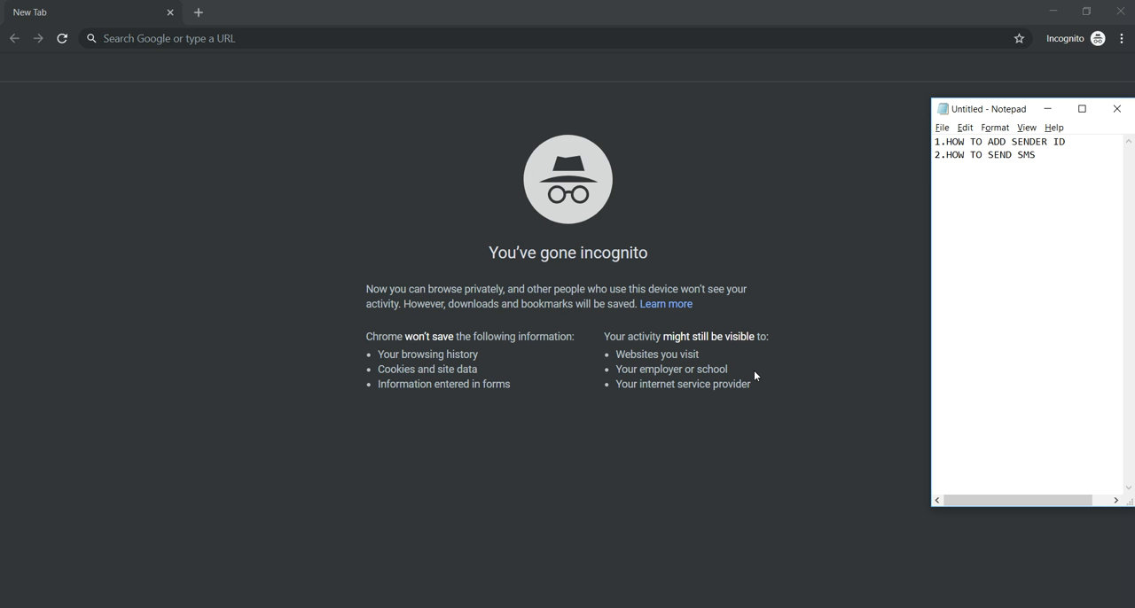
mouse_move(528, 284)
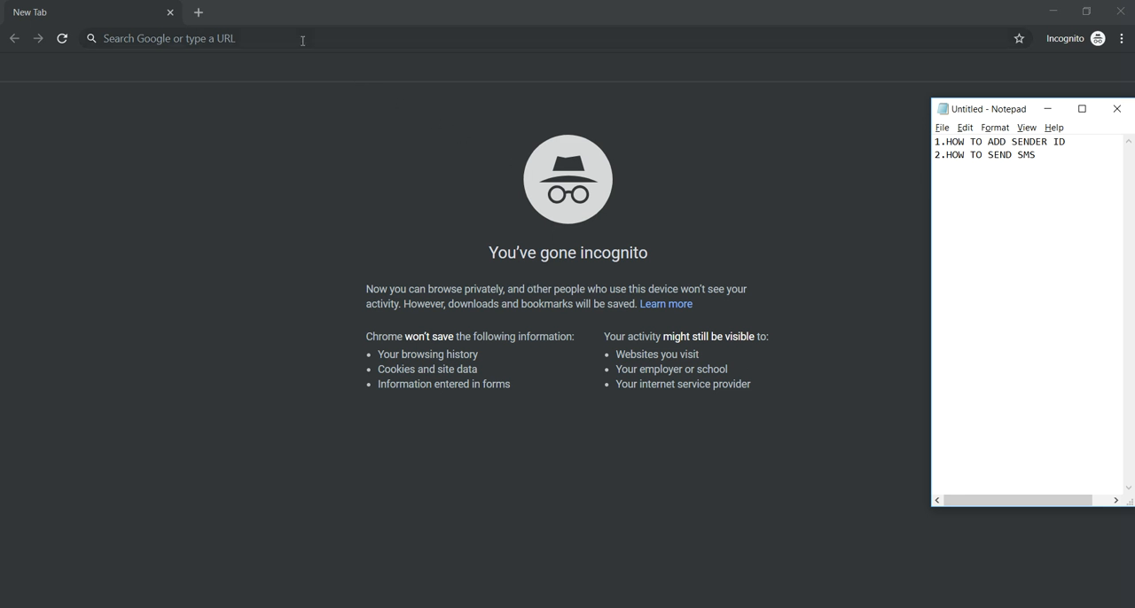
text(http://inboxmsg.com/site/login)
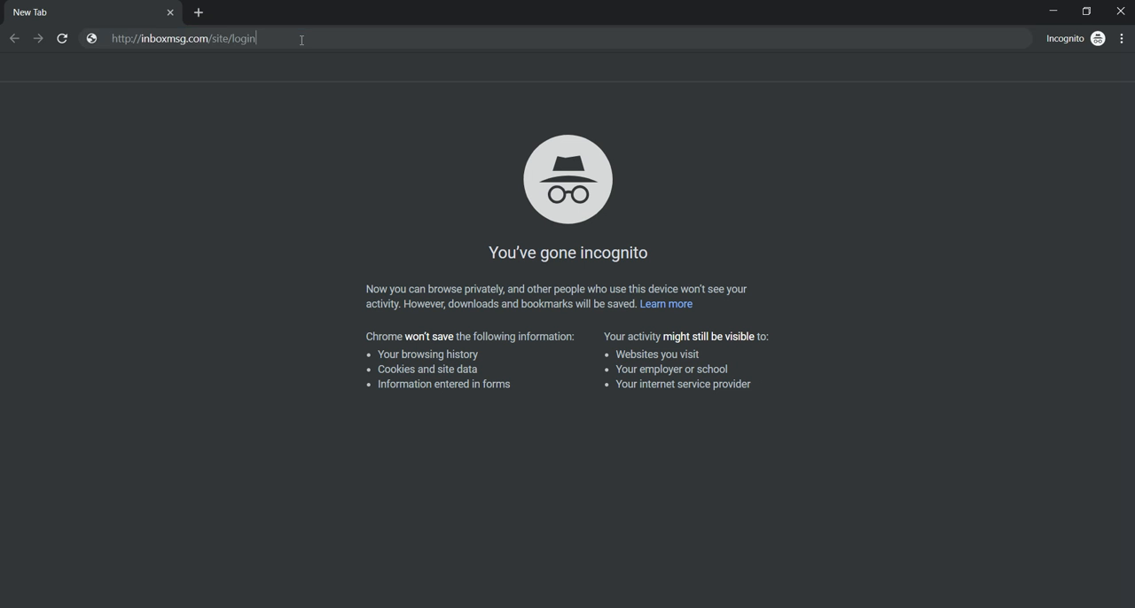
Step: Load the login page and enter the DEMOINBOX username and password
key(Return)
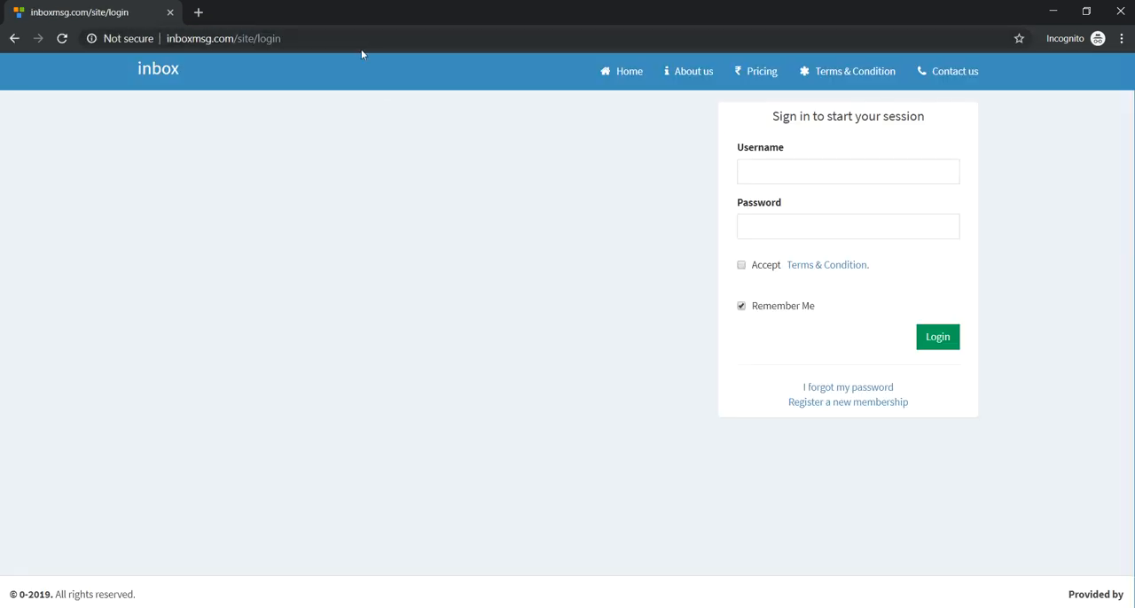
mouse_move(844, 161)
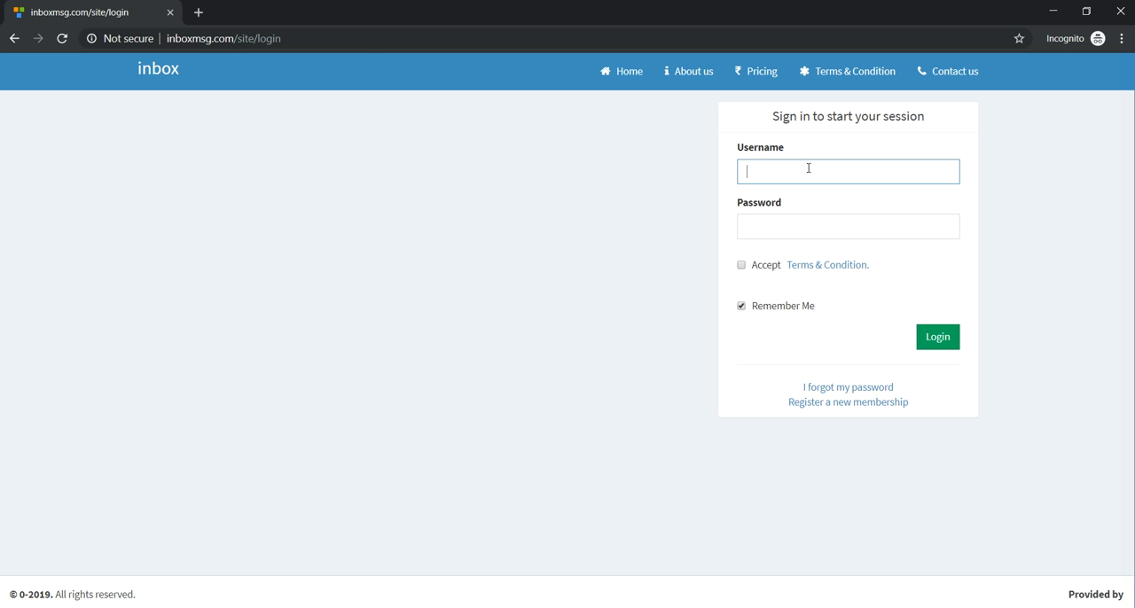
text(dem)
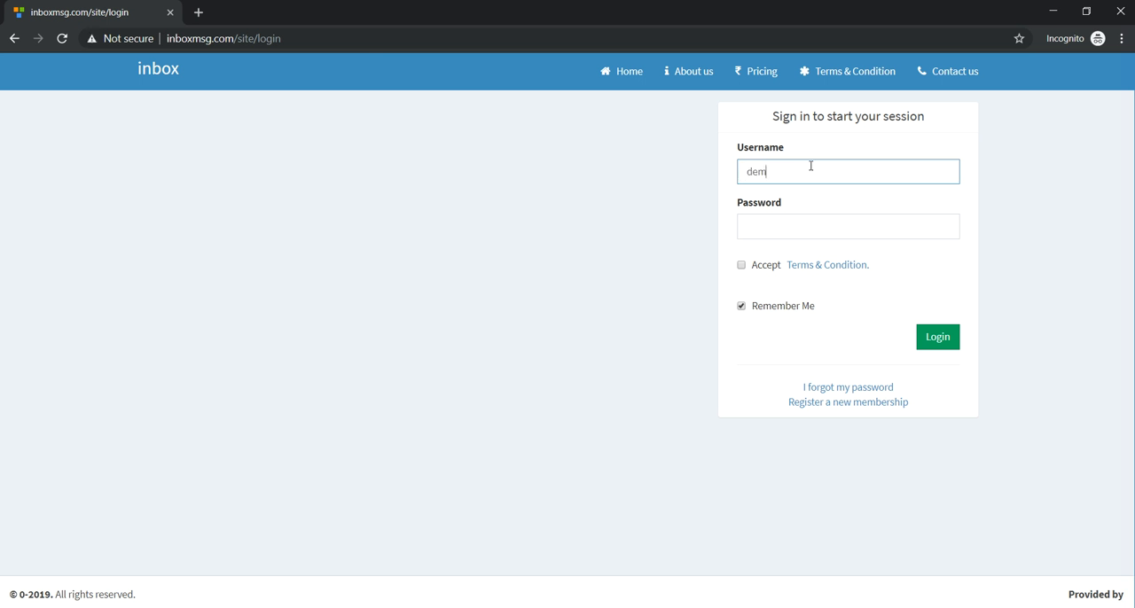
text(DEMO)
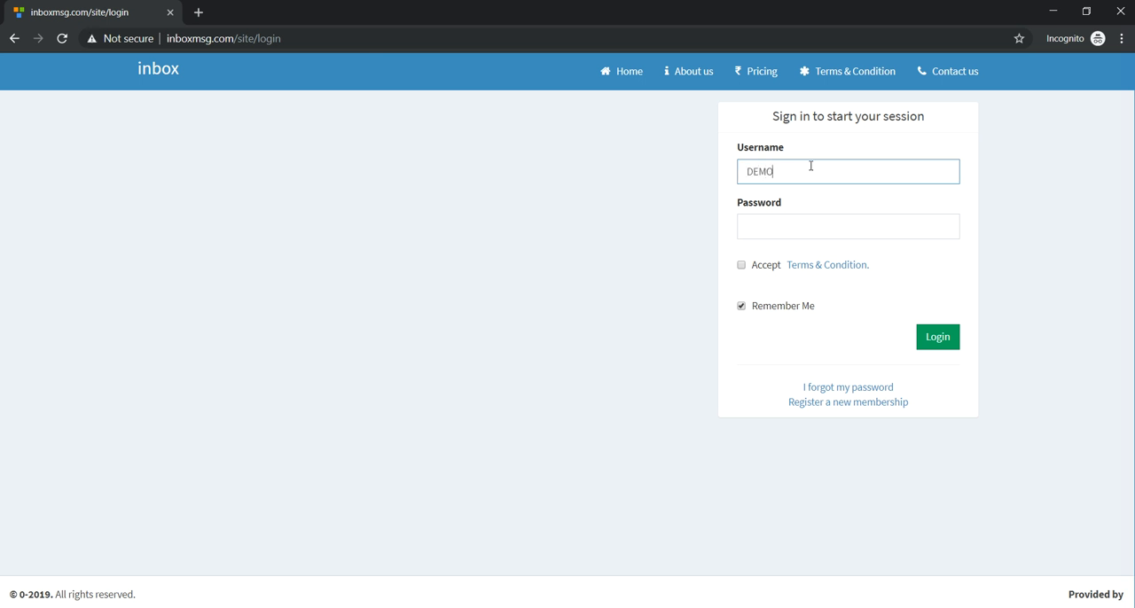
text(INBOX)
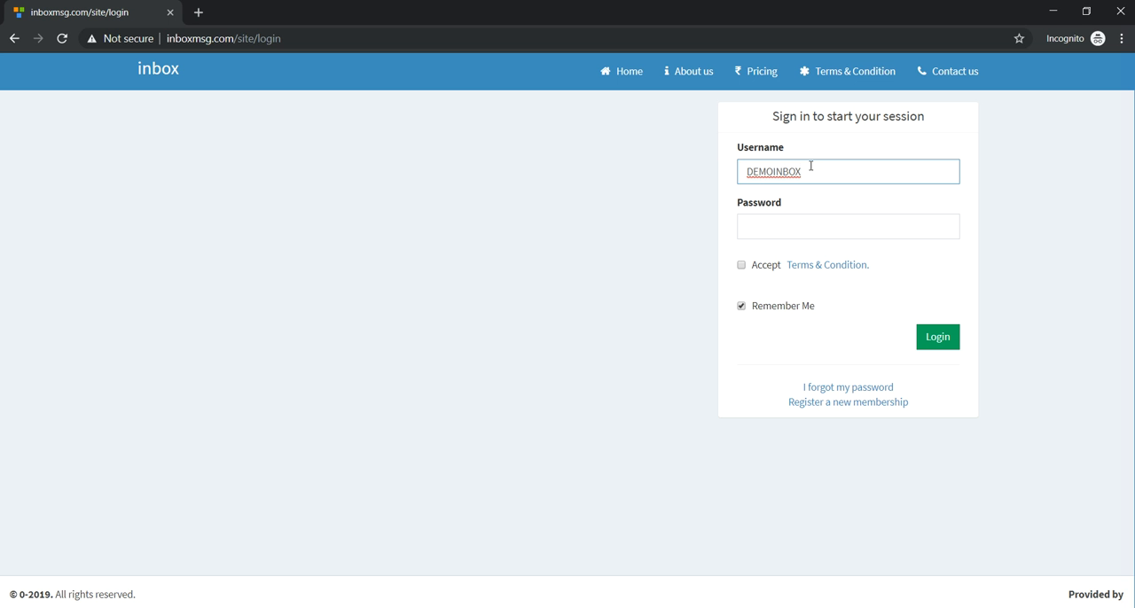
click(847, 227)
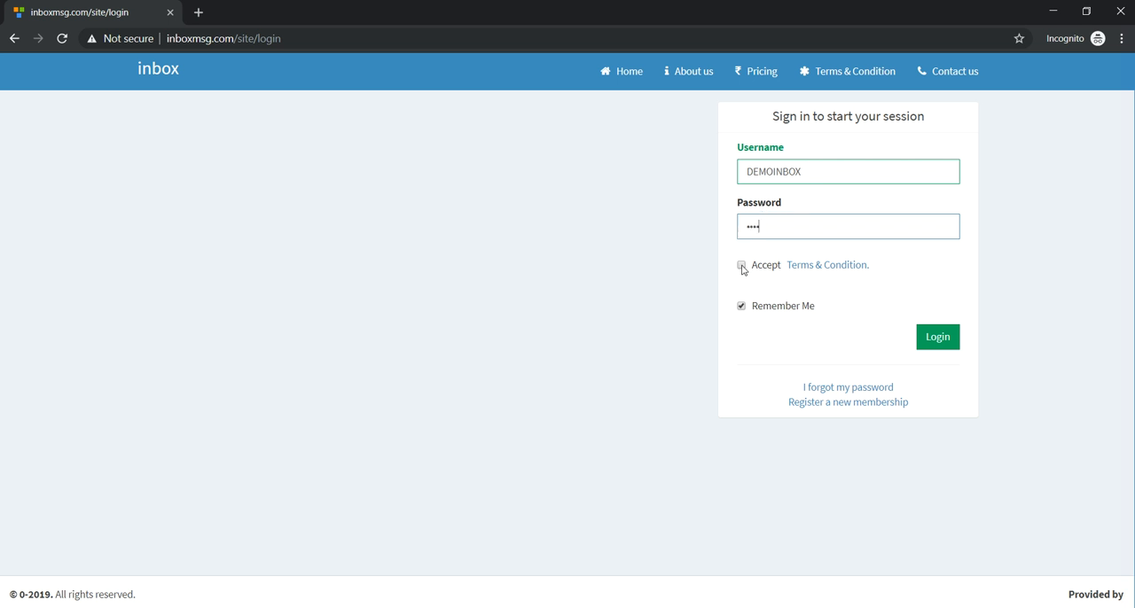
Step: Accept the terms and conditions and log in to the SMS panel dashboard
click(742, 264)
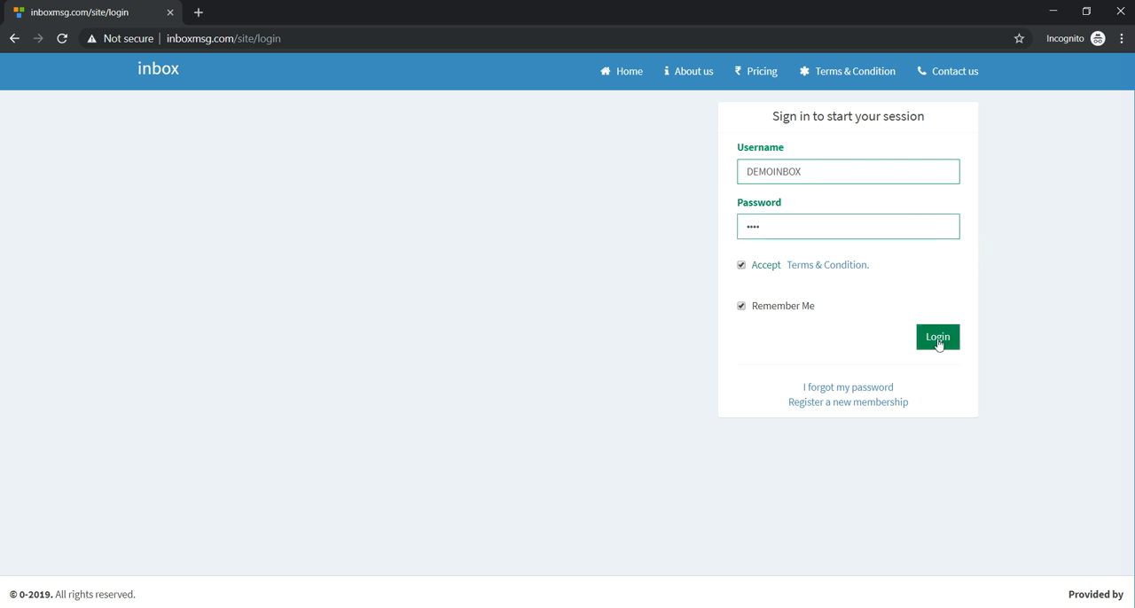
click(937, 337)
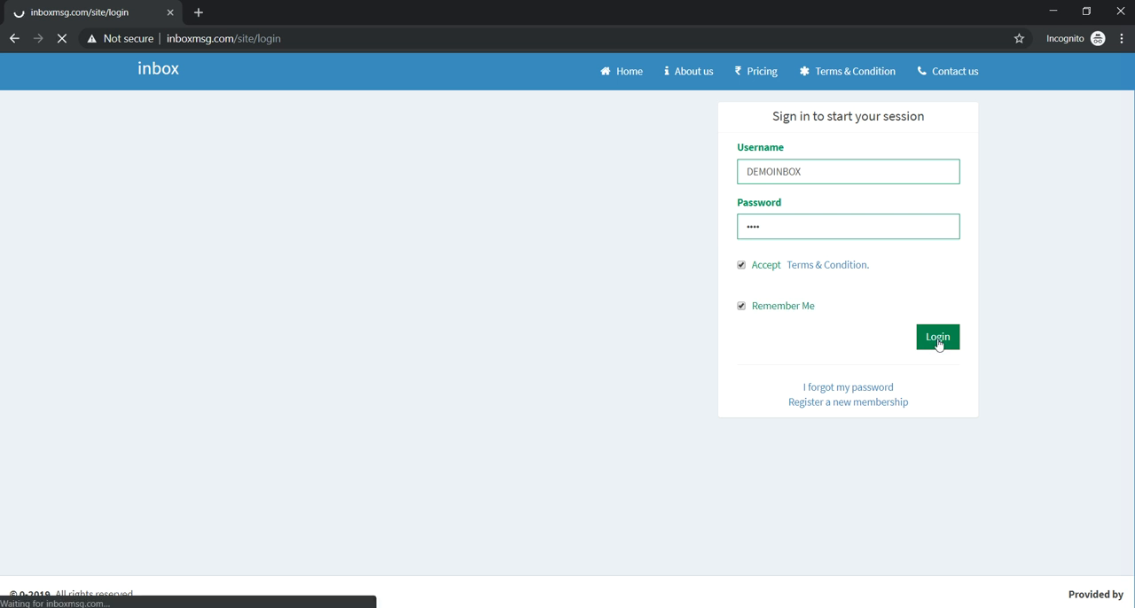
click(936, 337)
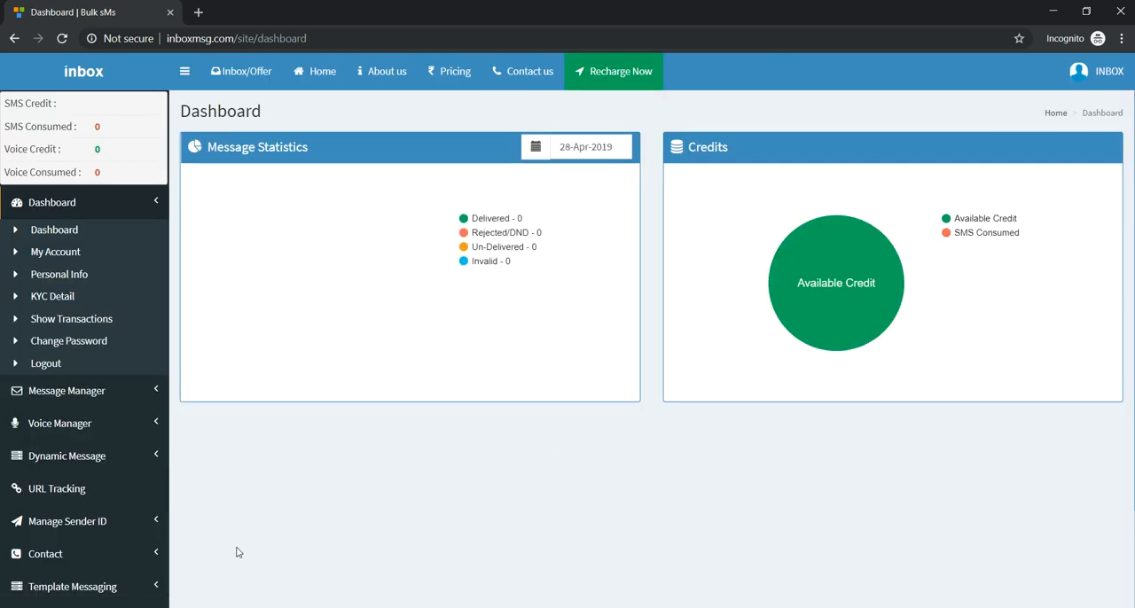
mouse_move(497, 603)
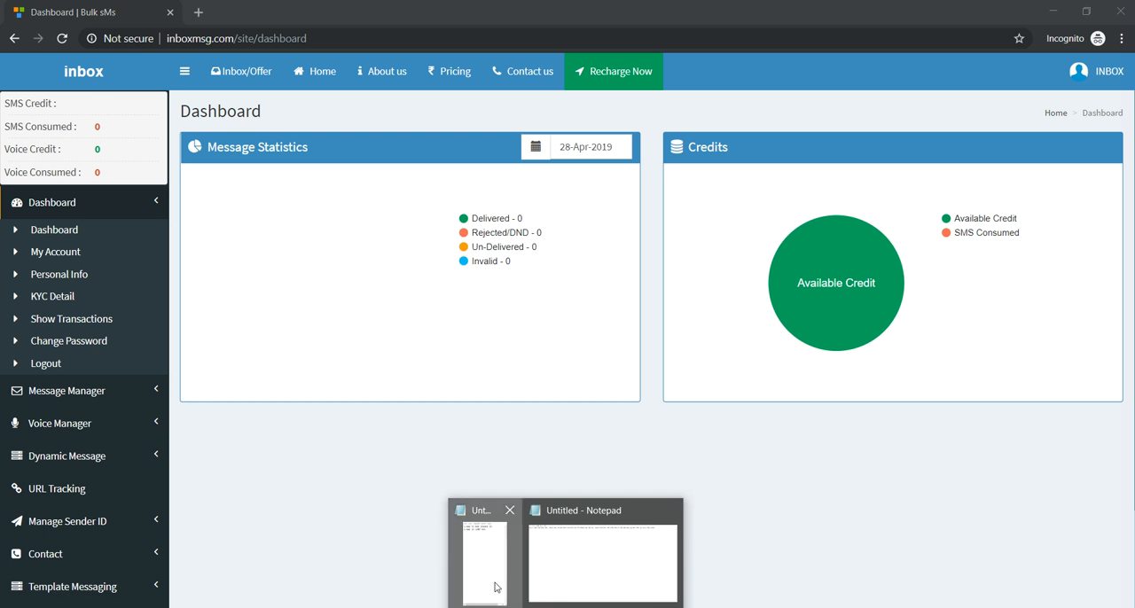
Step: Go to Send Message under Message Manager to reach the Compose SMS page
click(603, 564)
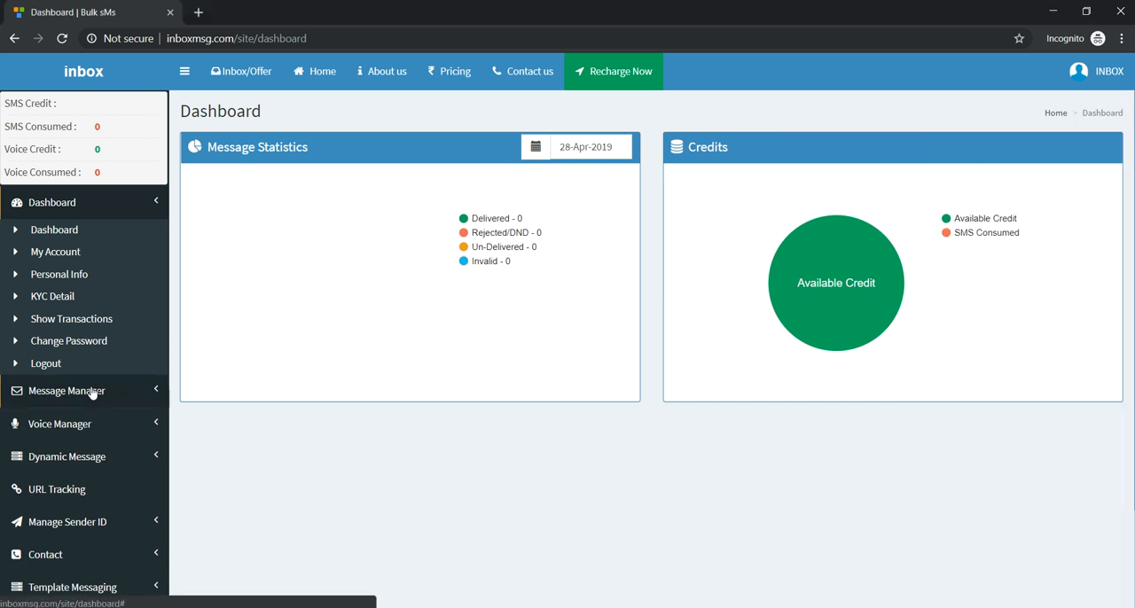
click(67, 390)
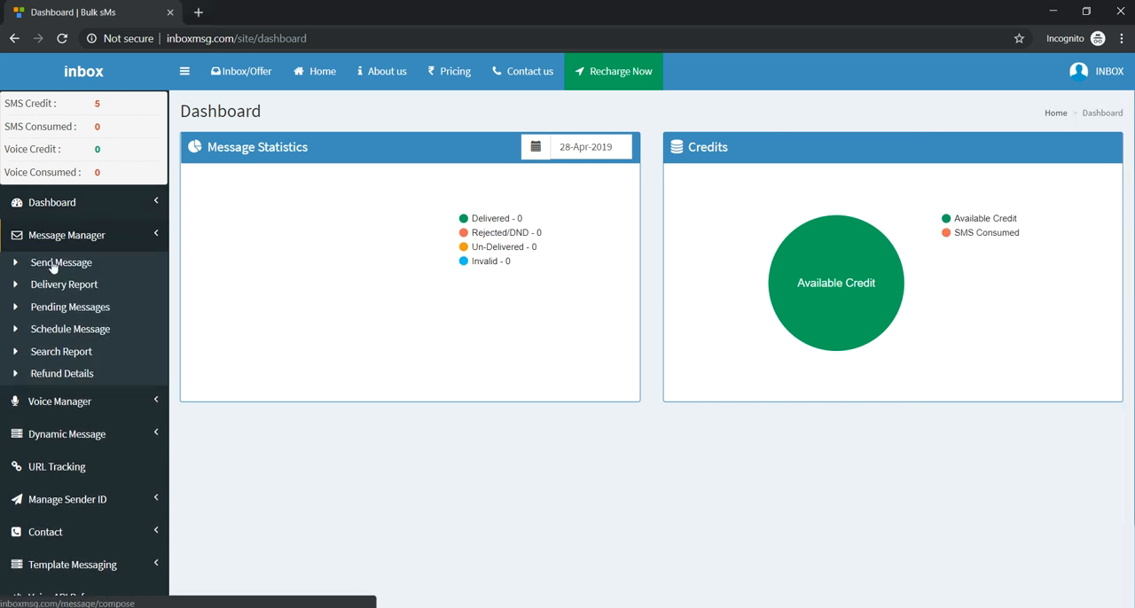
click(60, 262)
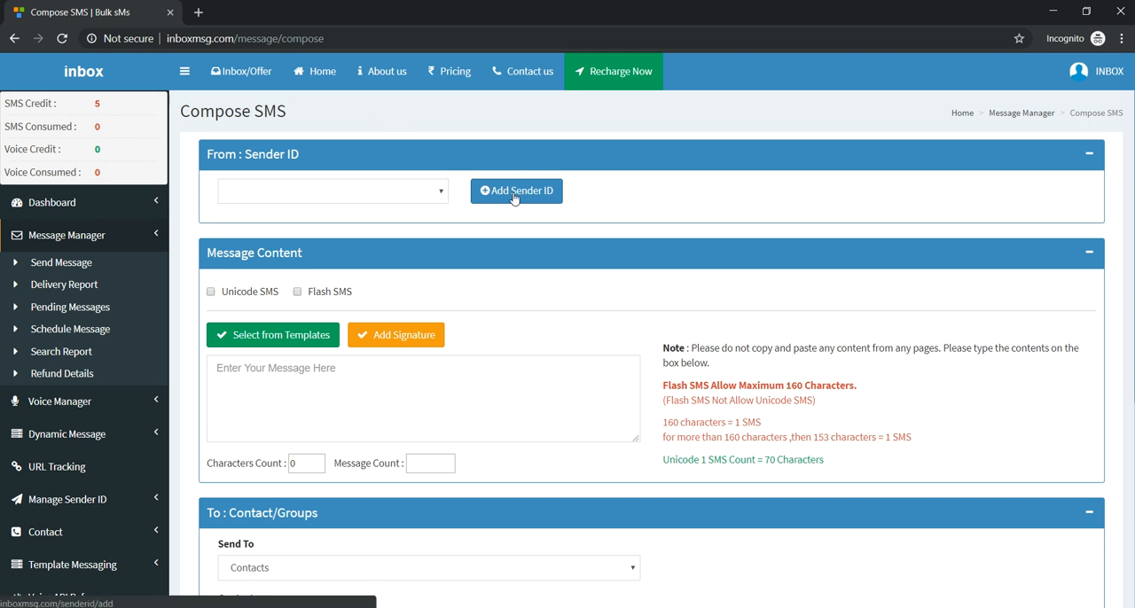
Step: Start a new sender ID request with DEMOOO as the sender ID
click(516, 190)
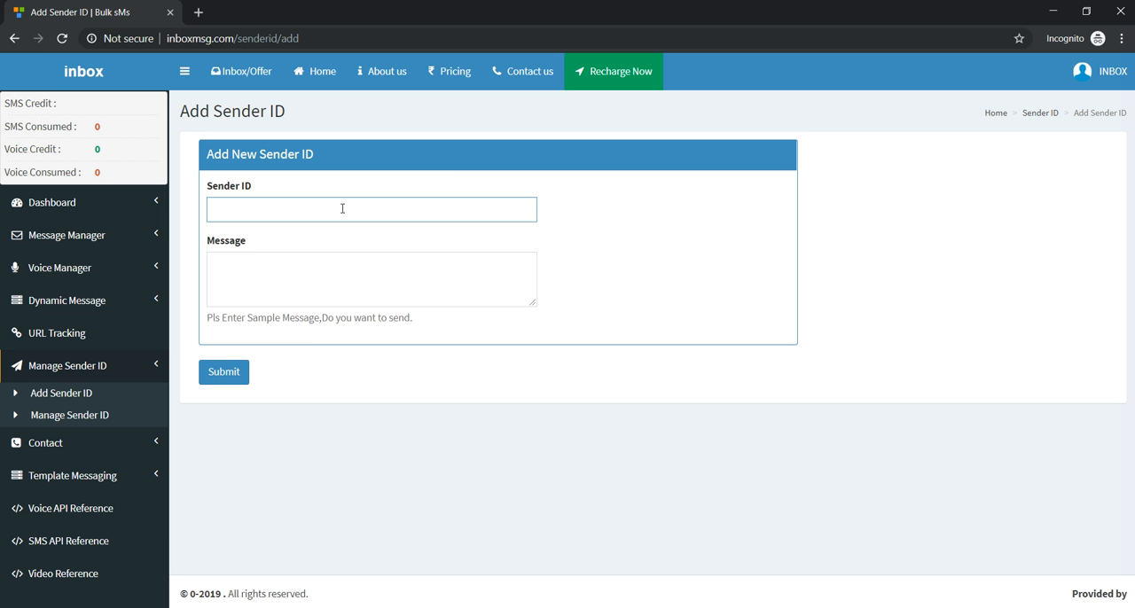
text(DEMOOO)
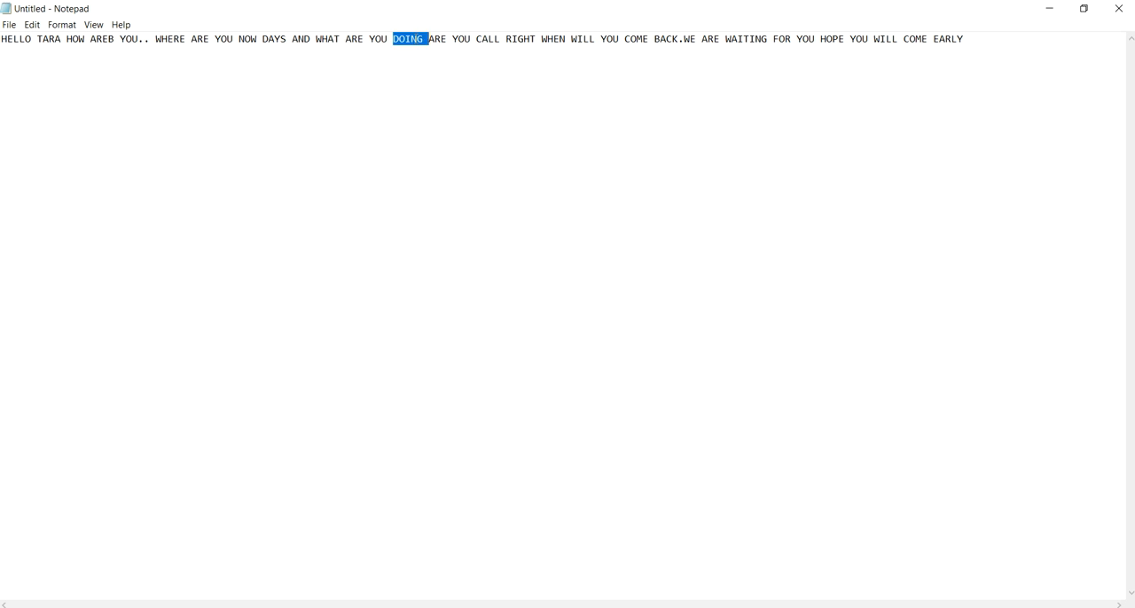
Step: Select the whole sample message text in Notepad for copying
click(990, 42)
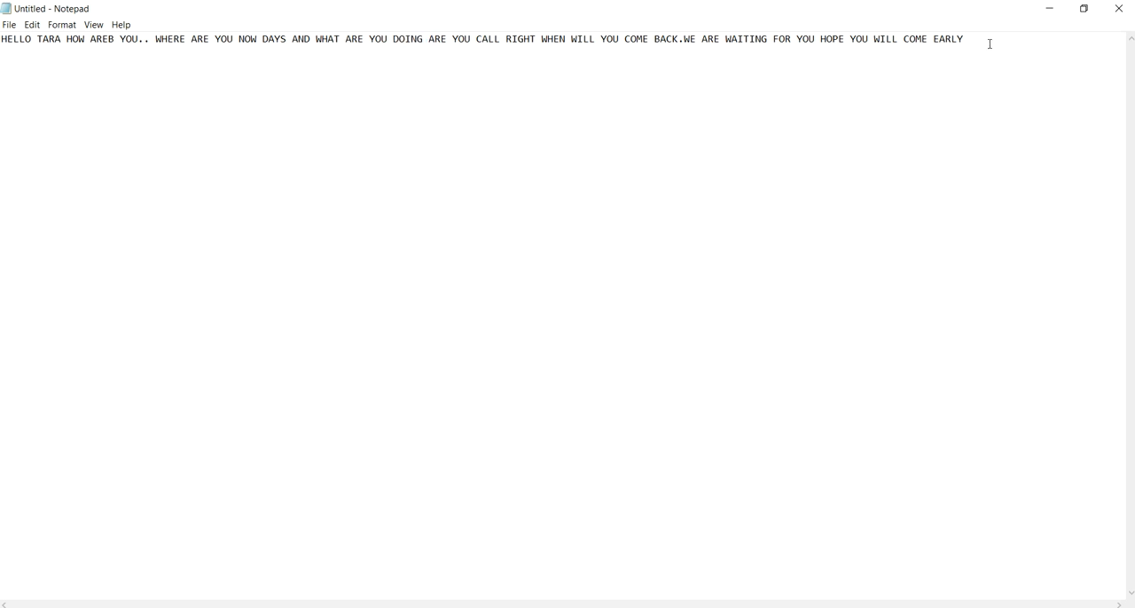
key(ctrl+a)
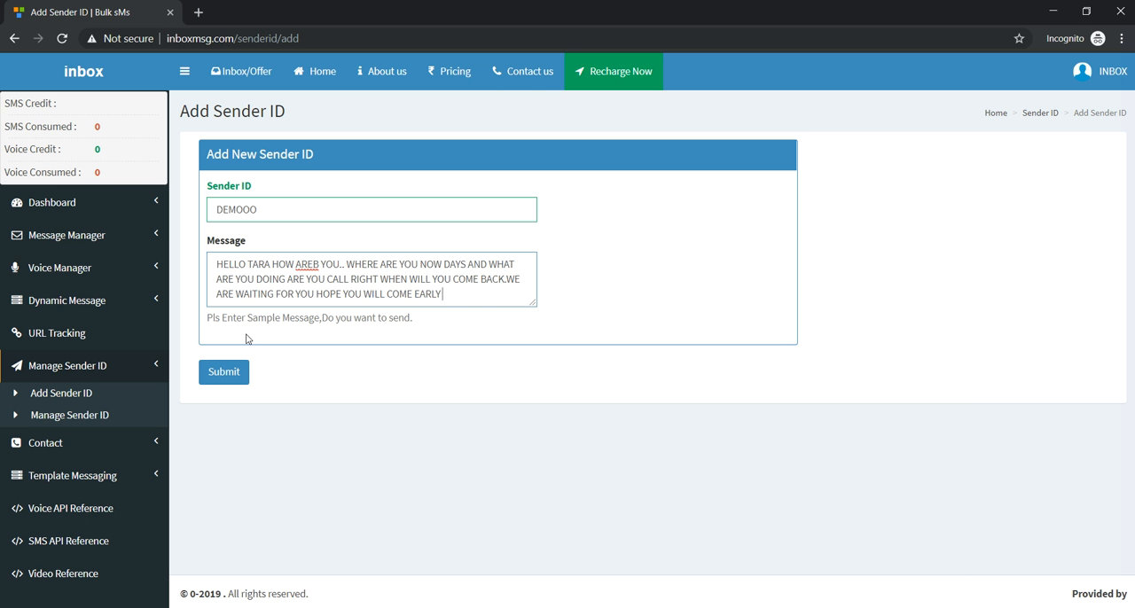
Step: Submit the DEMOOO sender ID request and get the success confirmation
click(224, 373)
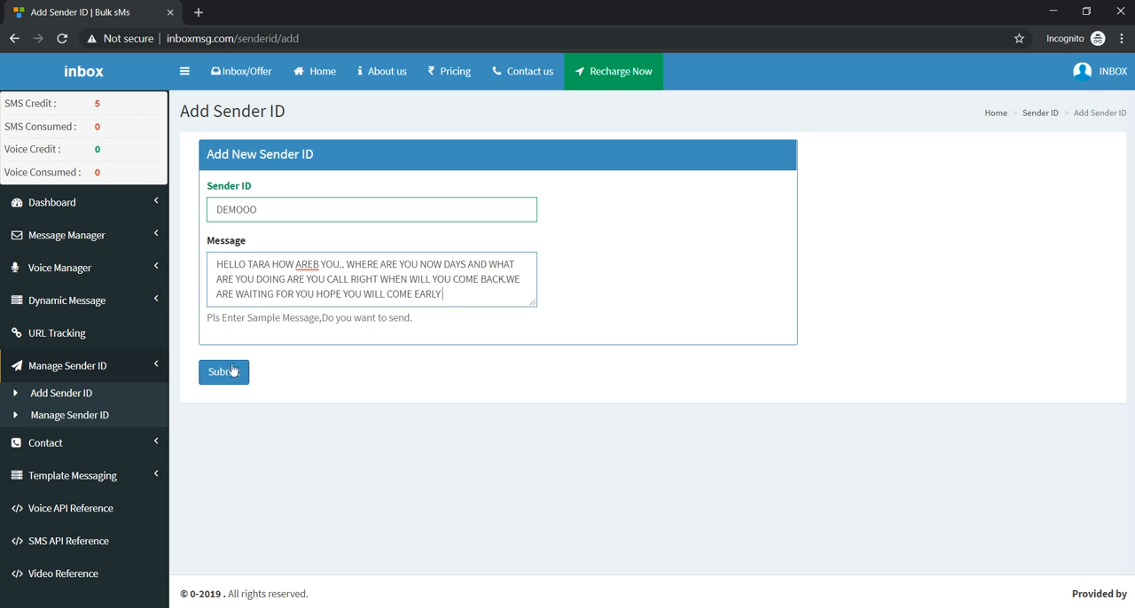
click(224, 373)
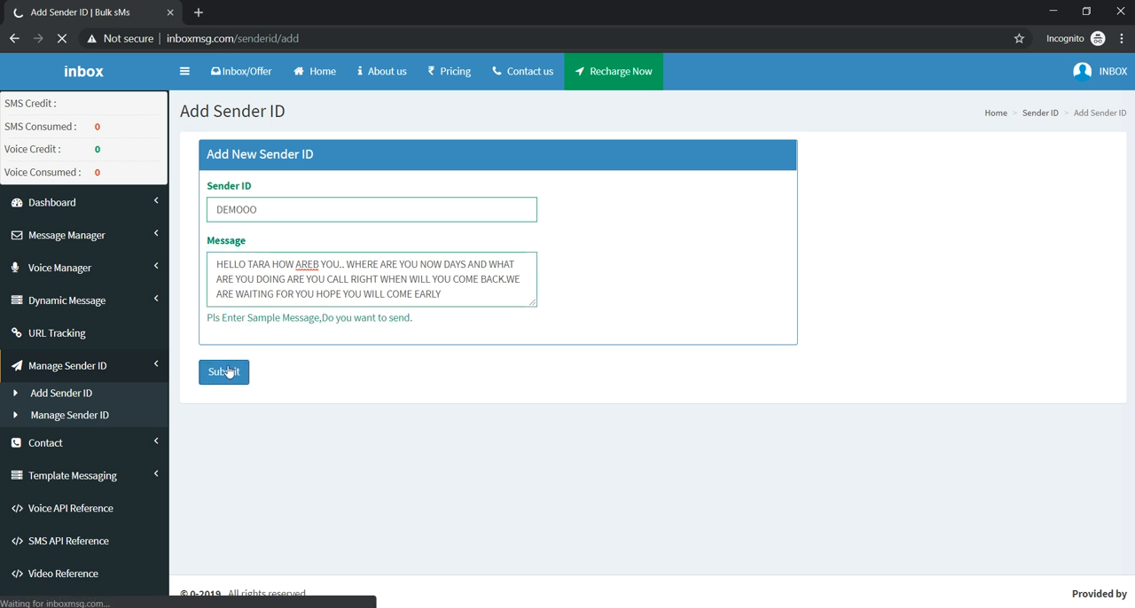
click(224, 372)
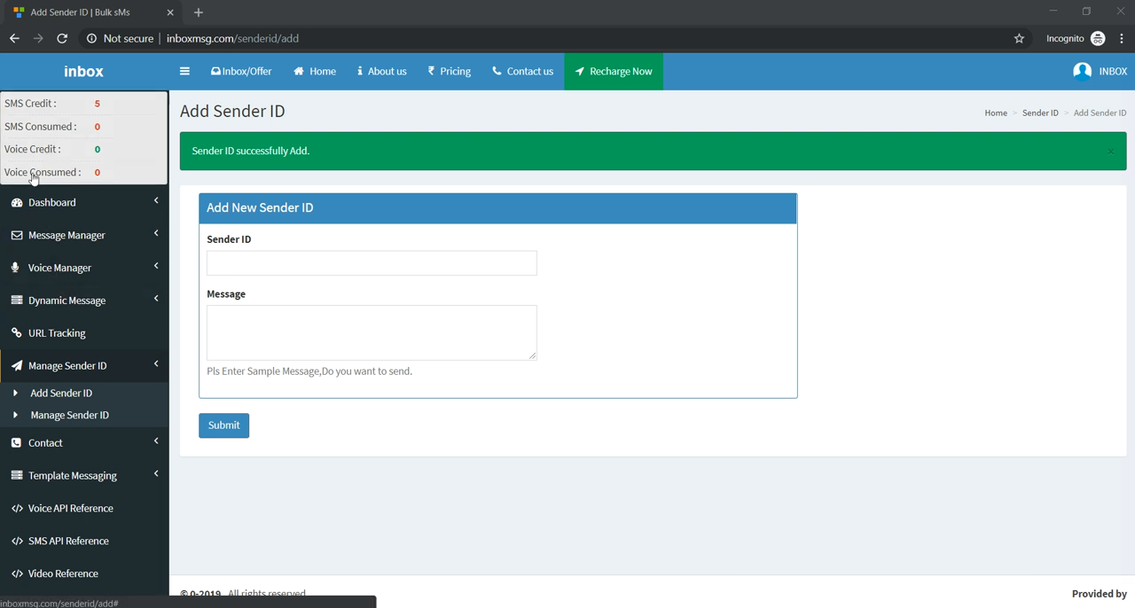
click(68, 234)
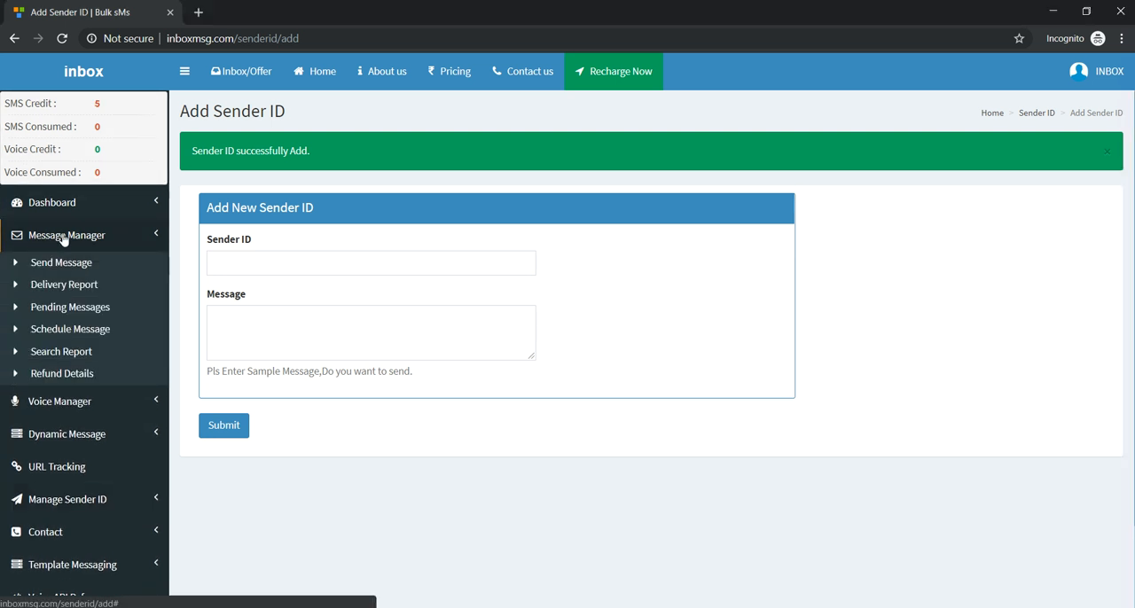
Step: Return to Compose SMS via Send Message, now with DEMOOO as sender
click(60, 262)
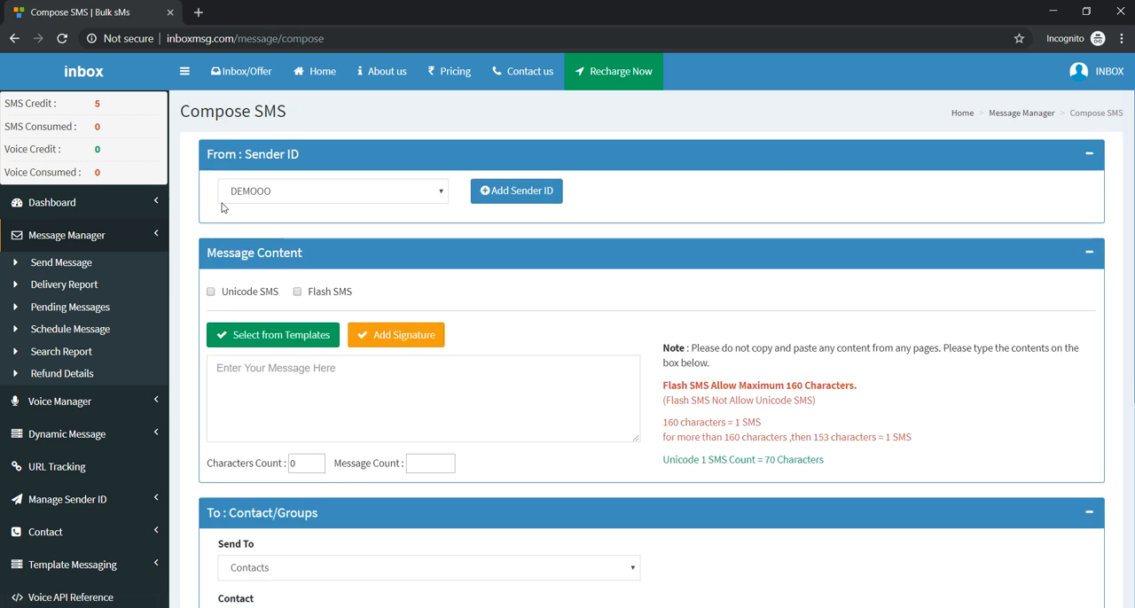
mouse_move(468, 452)
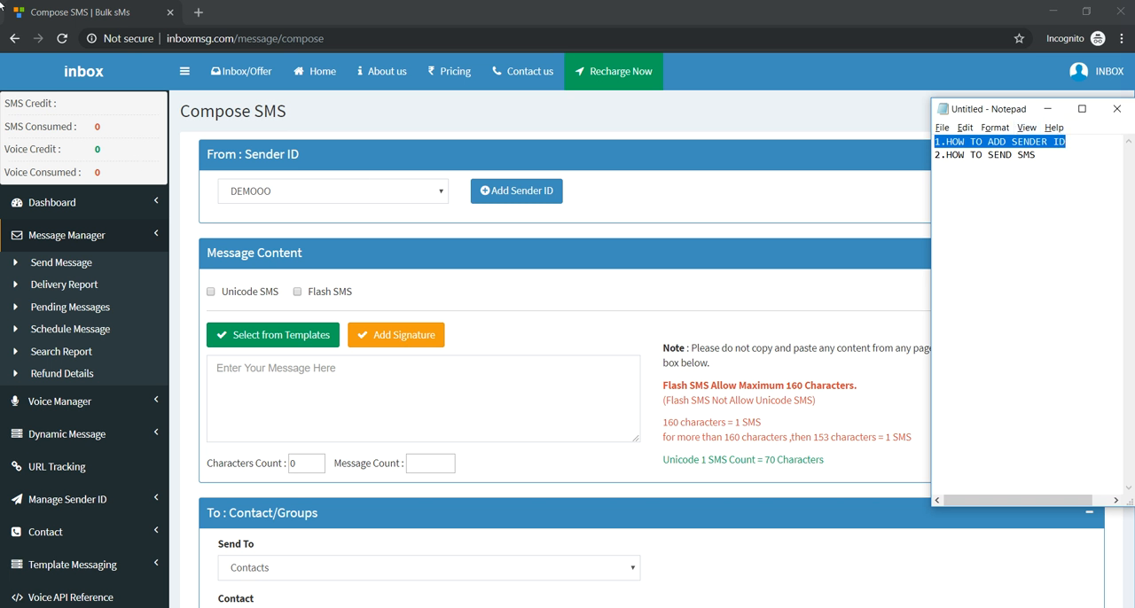
mouse_move(614, 20)
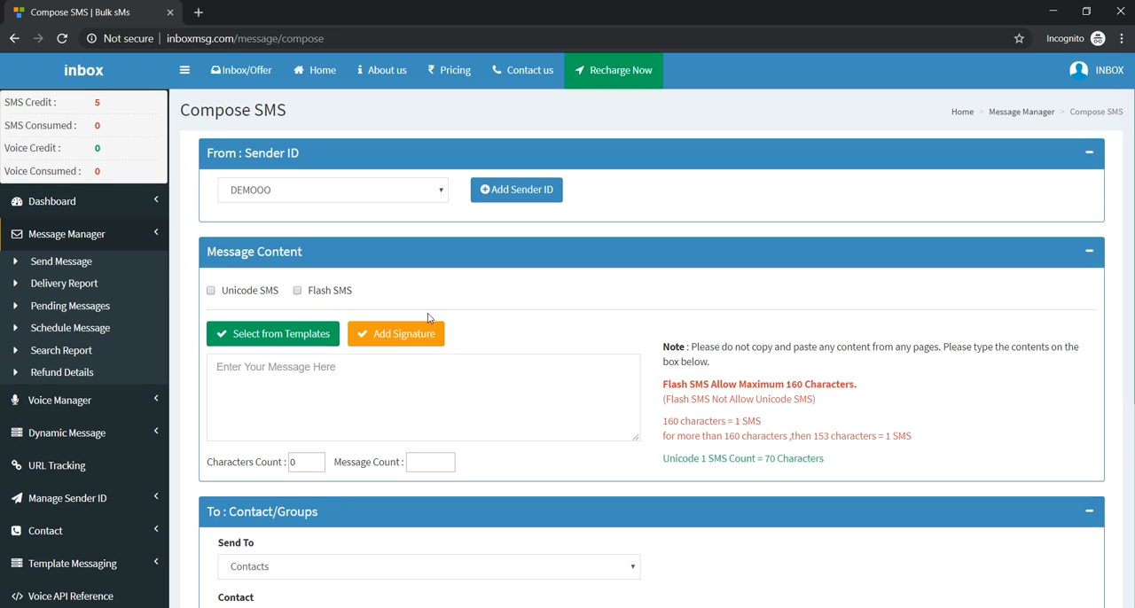
scroll(down, 3)
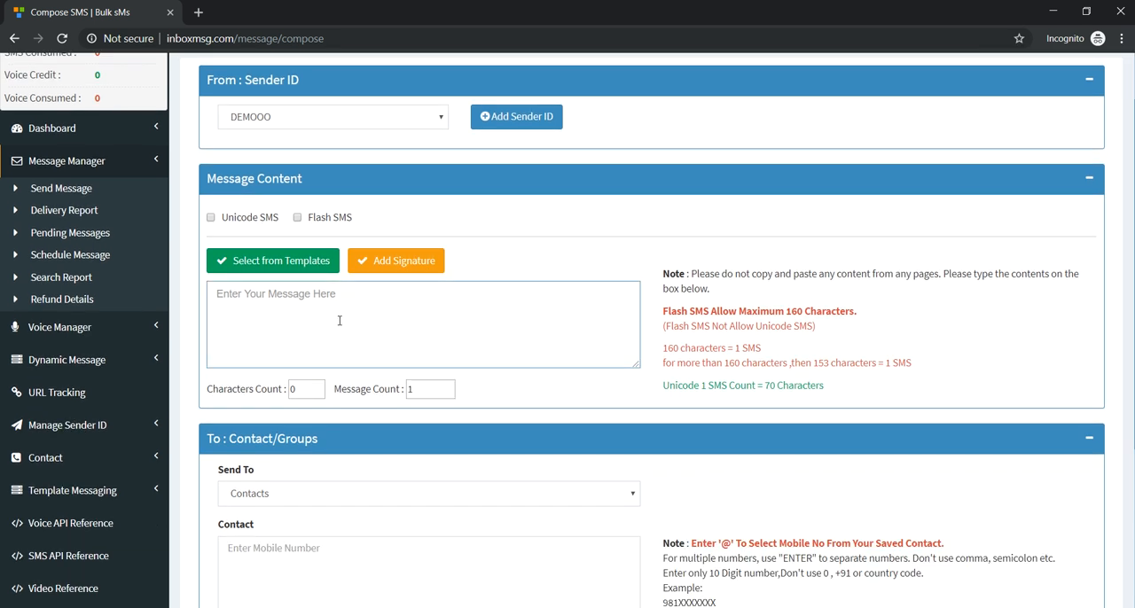
text(how are y)
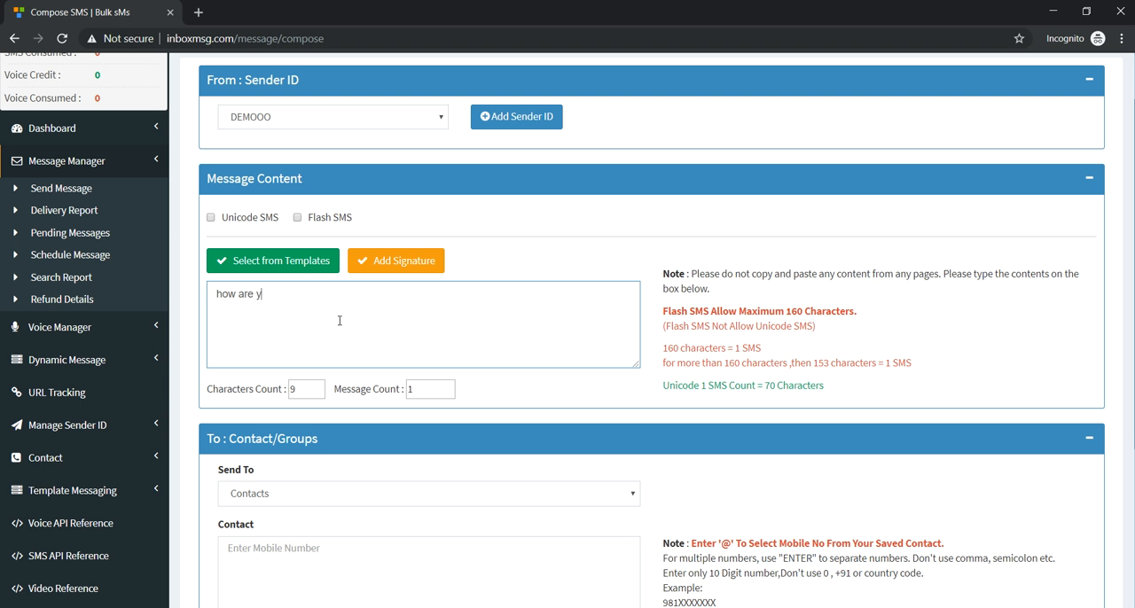
text(ou.)
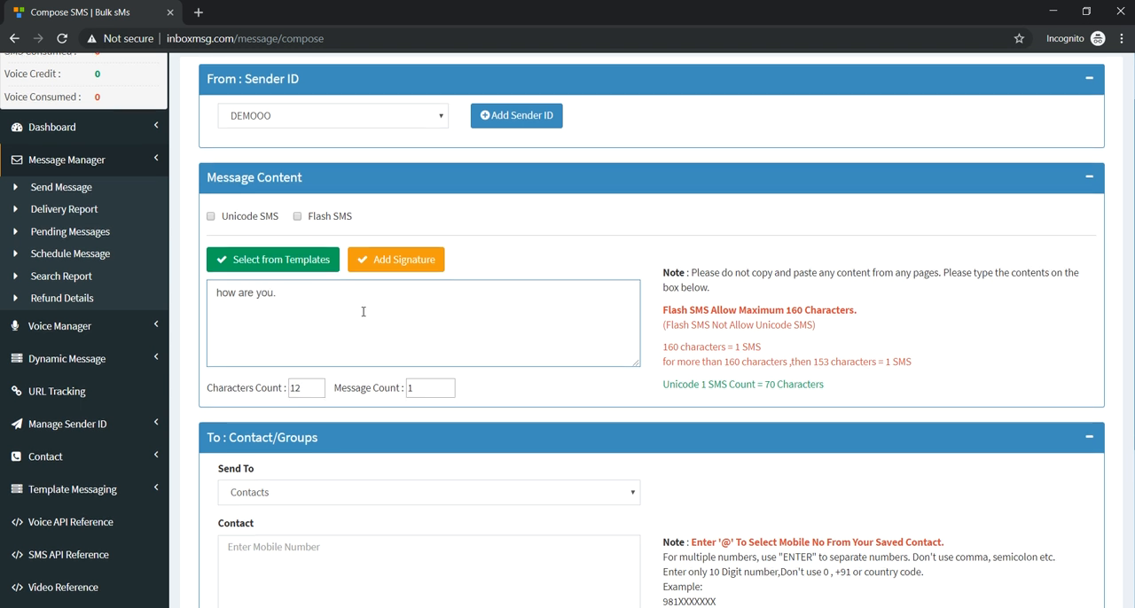
scroll(down, 3)
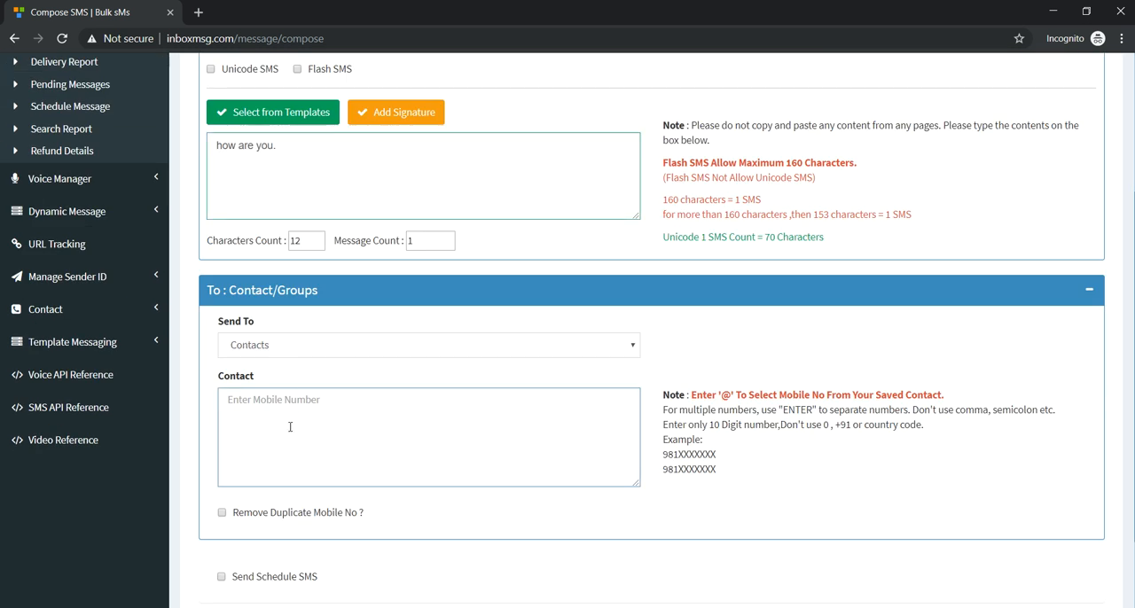
text(7722)
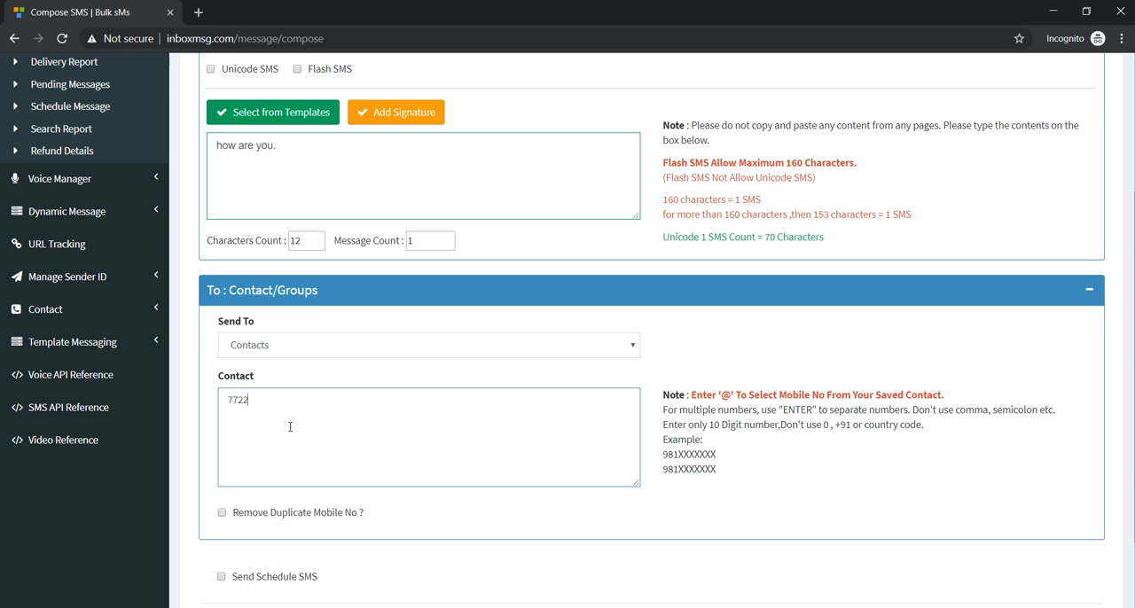
text(898261)
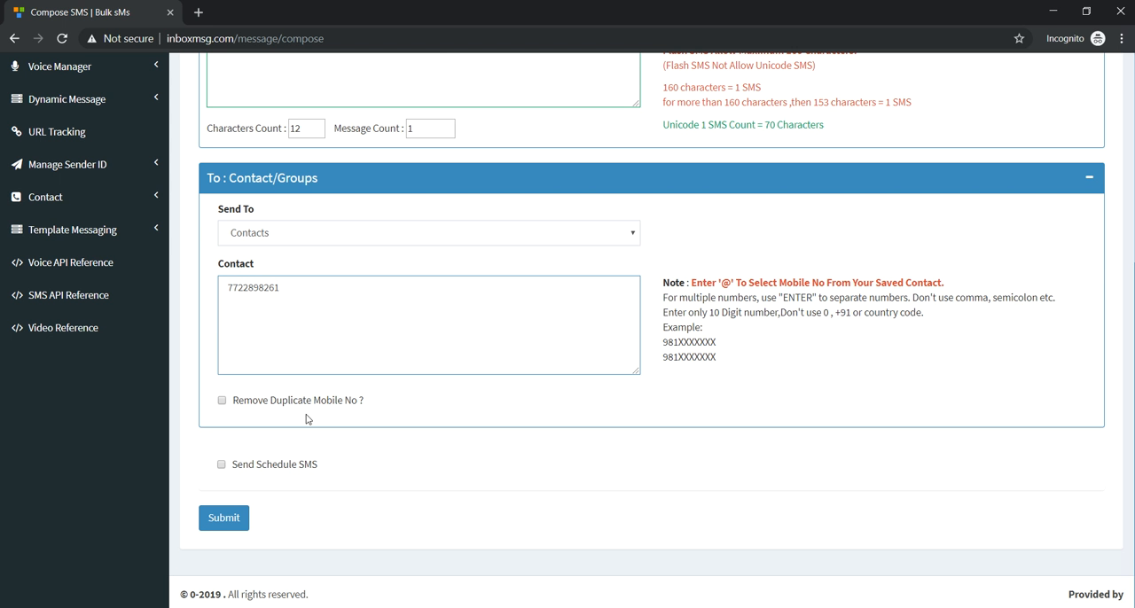
mouse_move(266, 508)
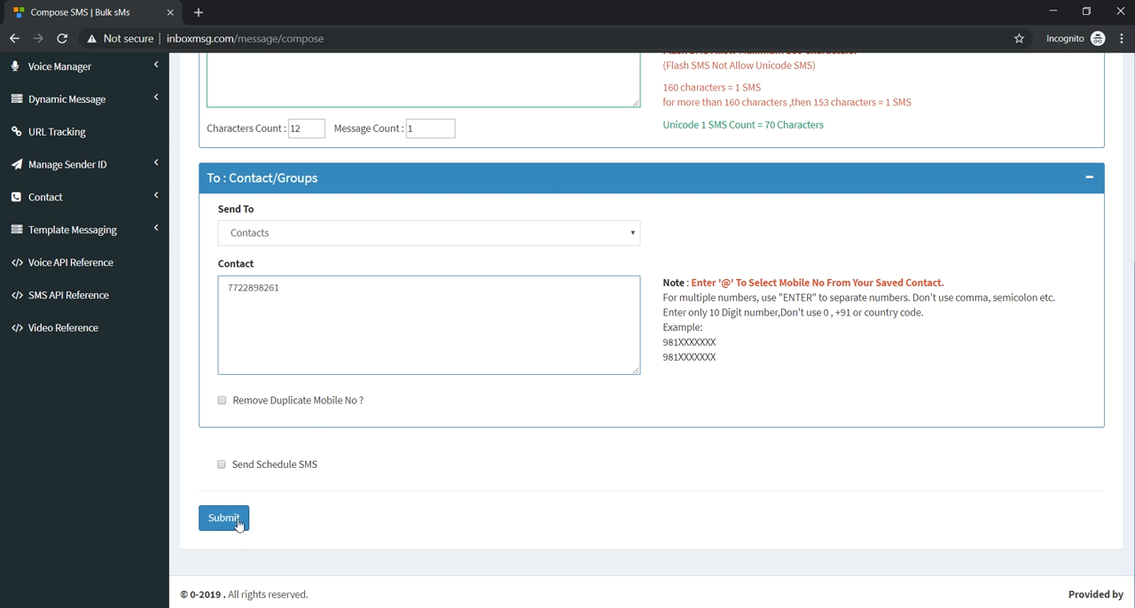
Step: Submit the English SMS and confirm it in the Message Preview, getting '1 - SMS successfully sent'
click(224, 517)
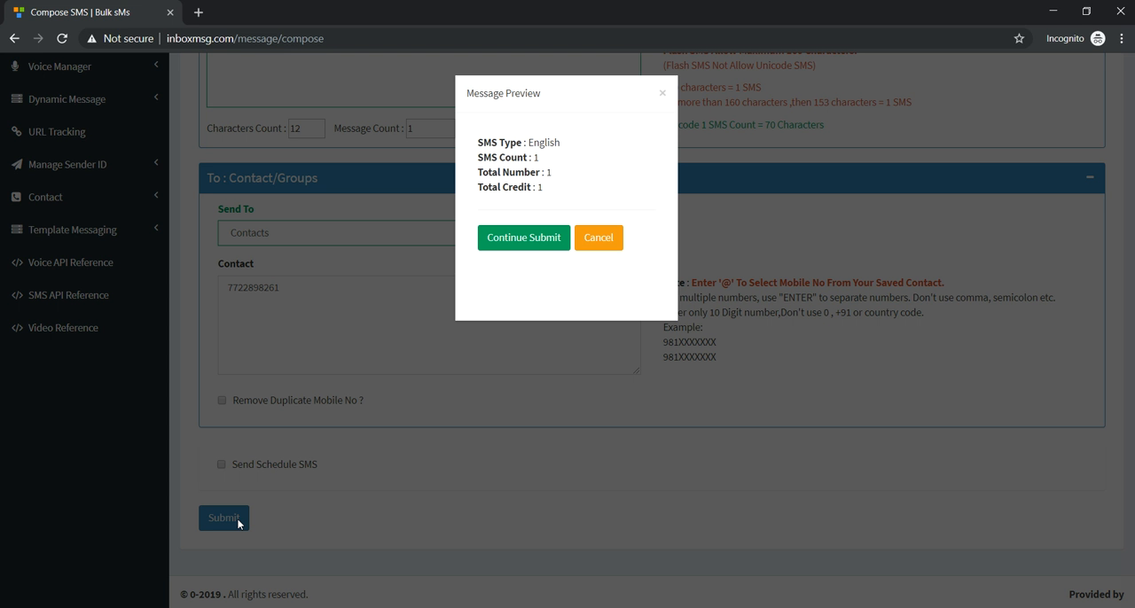
mouse_move(518, 227)
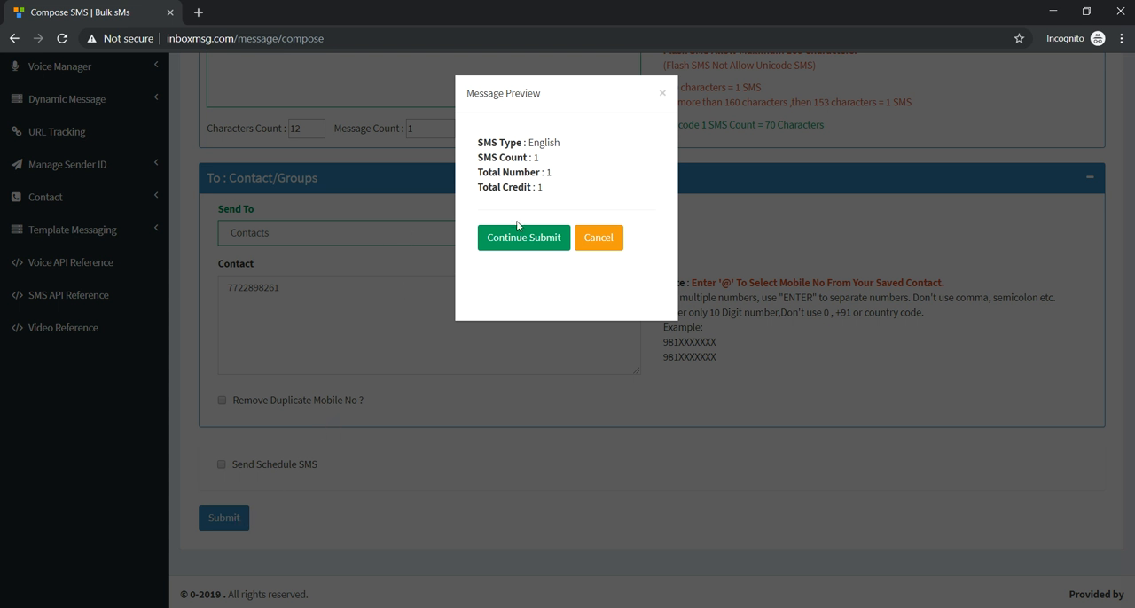
click(523, 238)
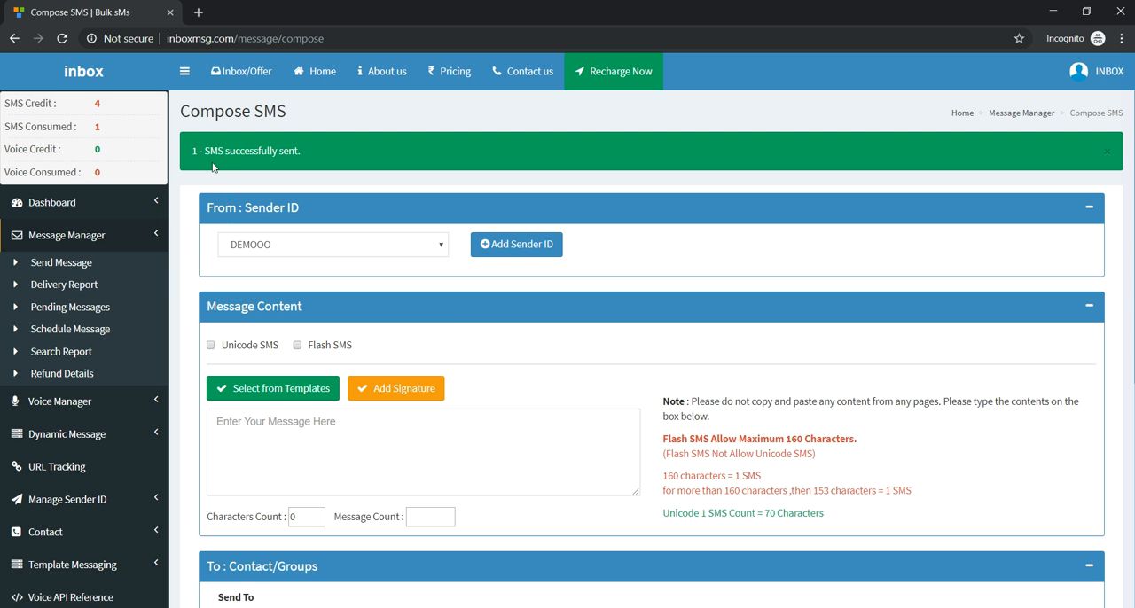
mouse_move(305, 184)
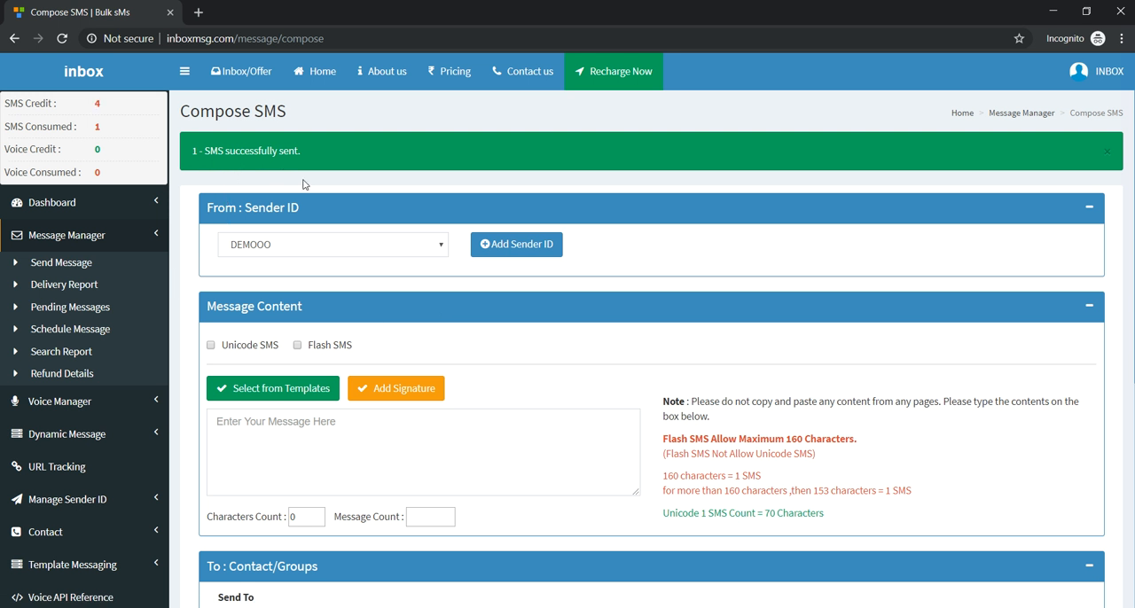
scroll(down, 3)
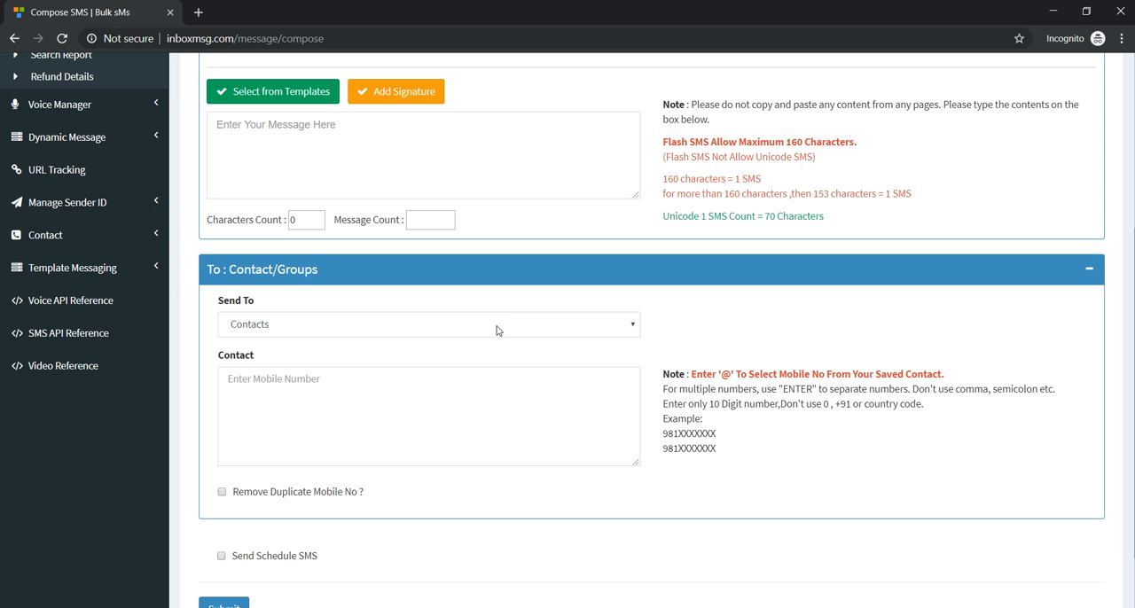
scroll(down, 3)
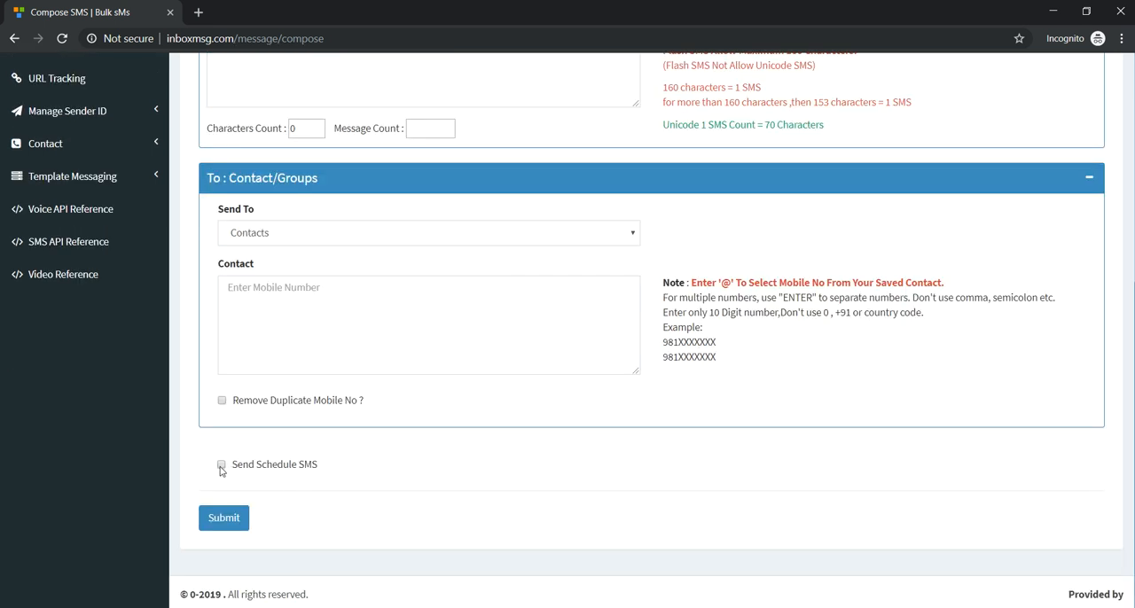
click(222, 465)
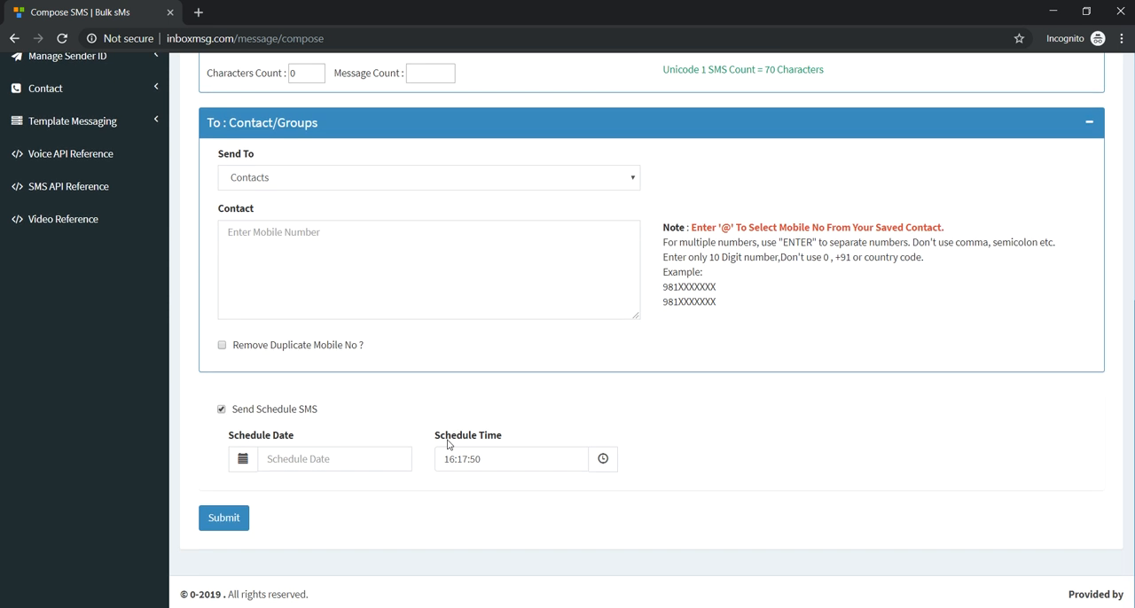
mouse_move(267, 489)
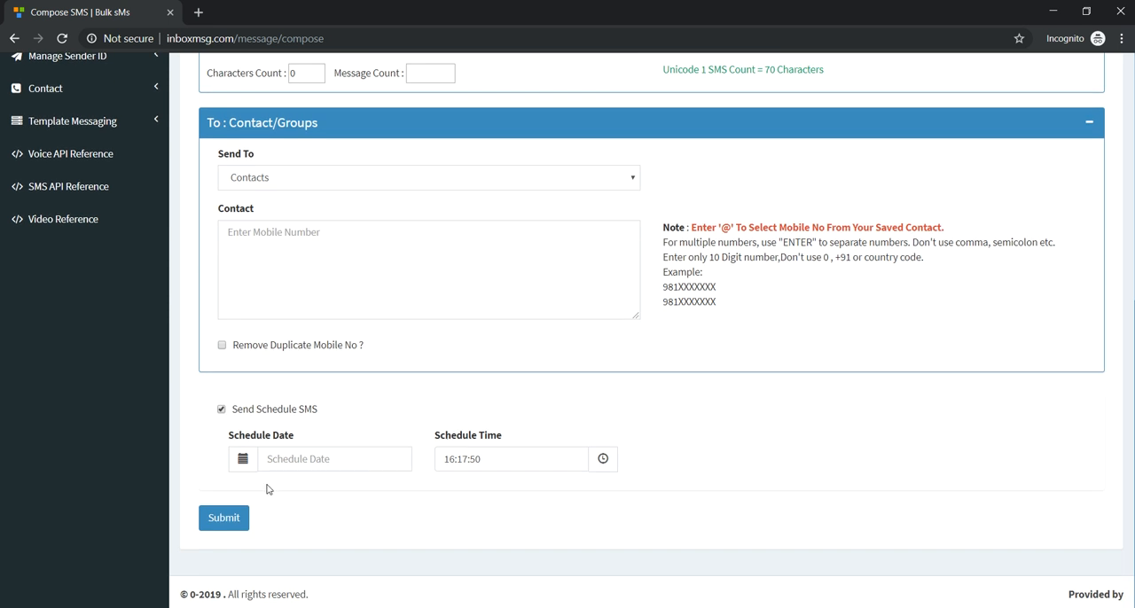
mouse_move(248, 446)
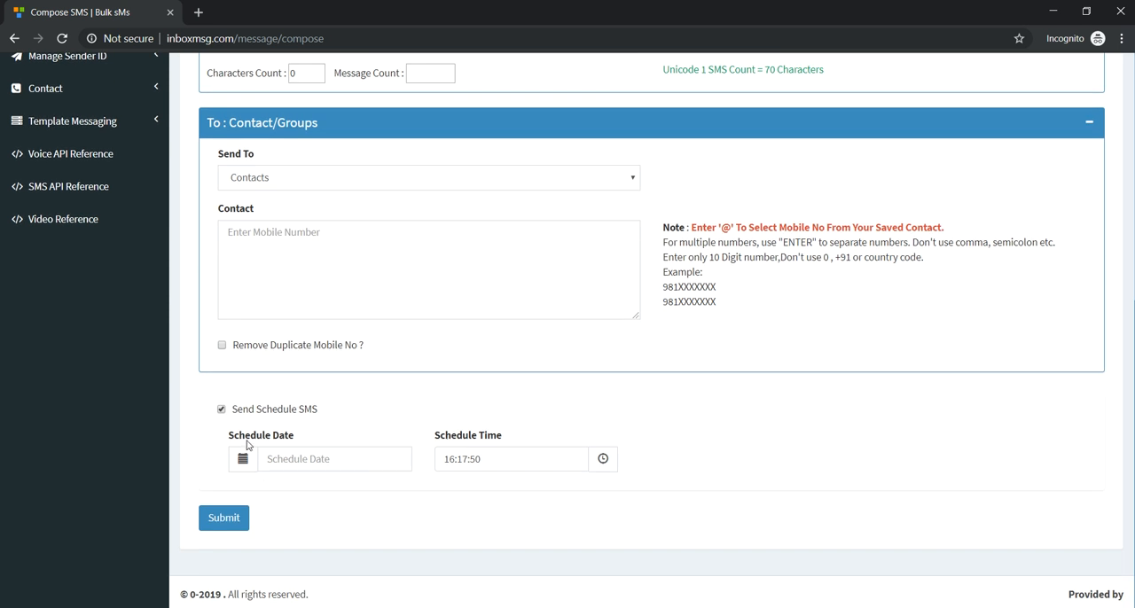
mouse_move(471, 450)
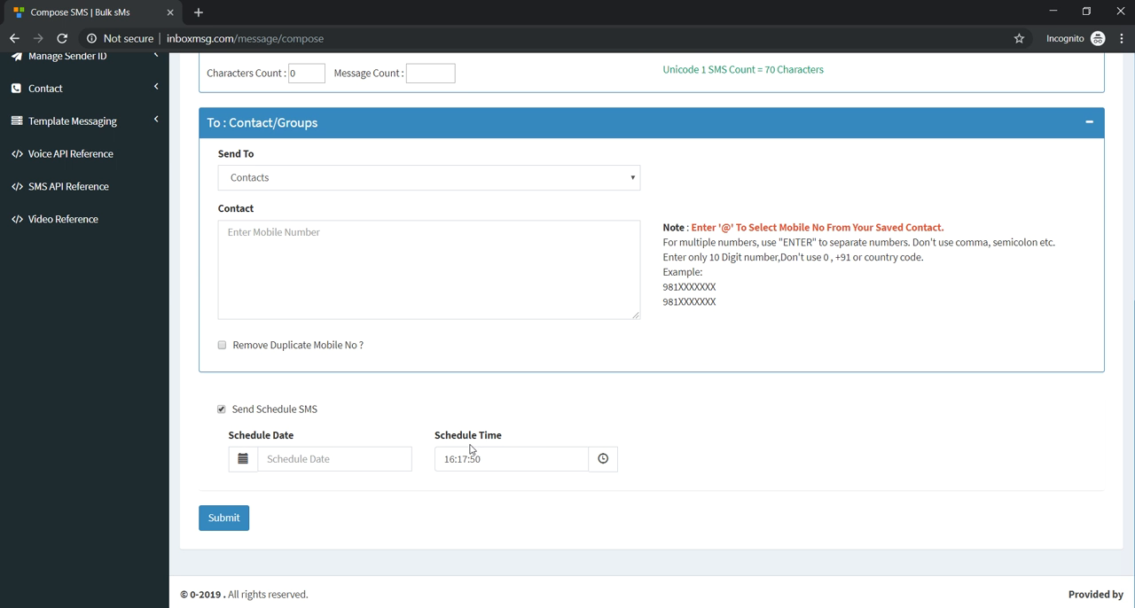
mouse_move(261, 507)
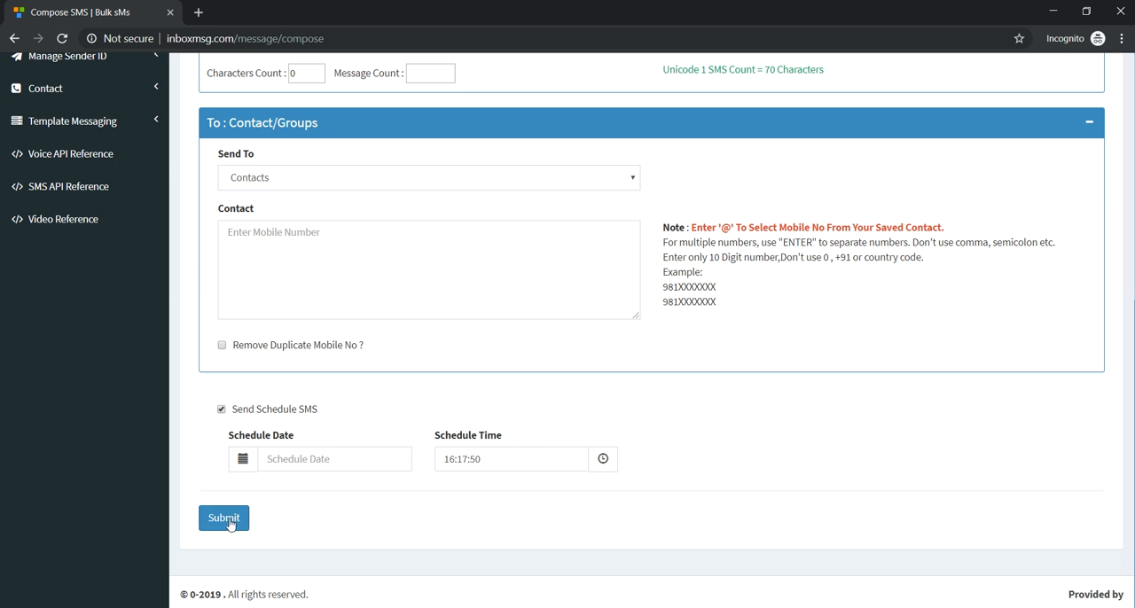
mouse_move(236, 482)
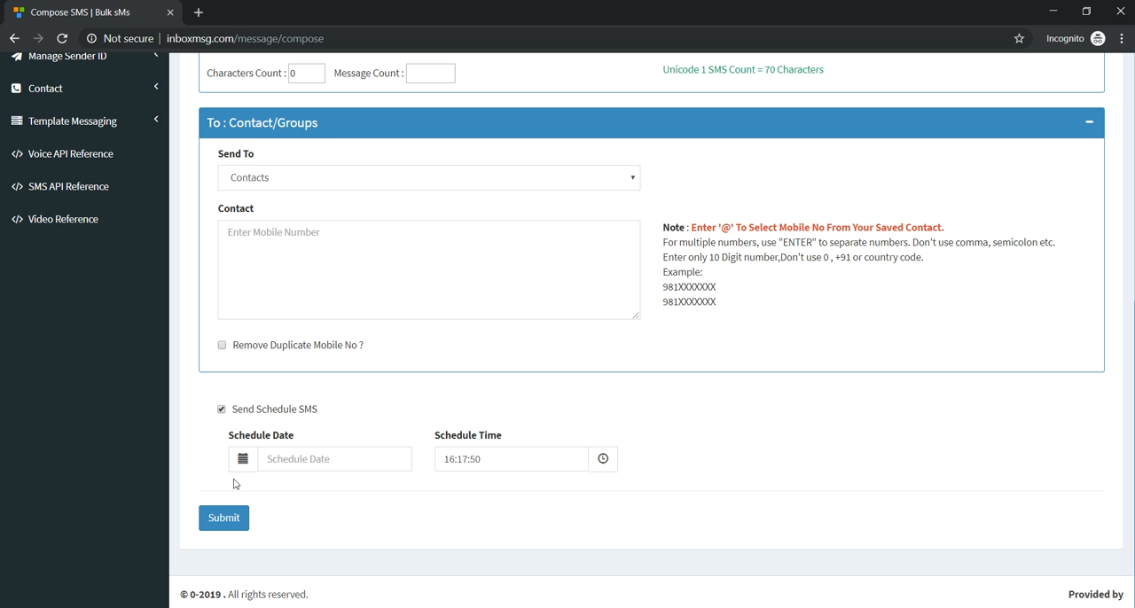
mouse_move(510, 479)
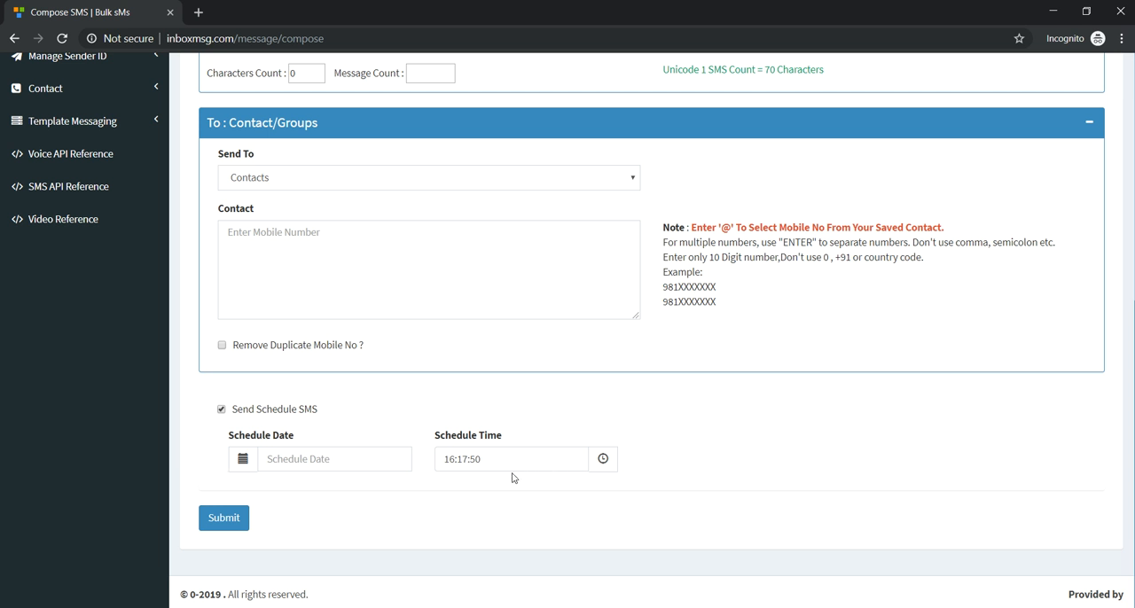
scroll(up, 3)
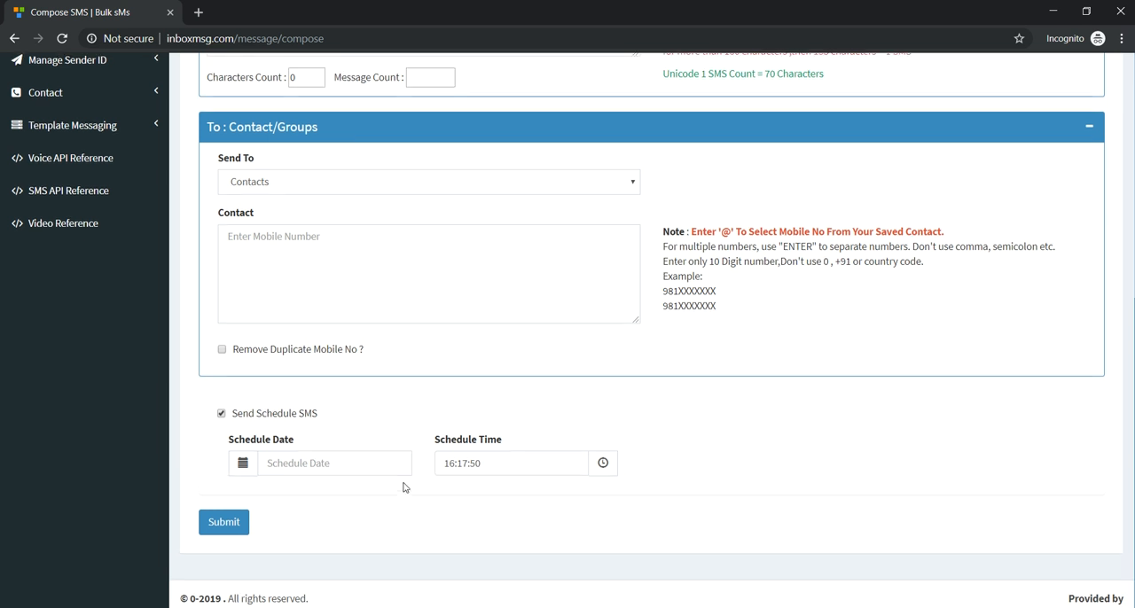
scroll(up, 3)
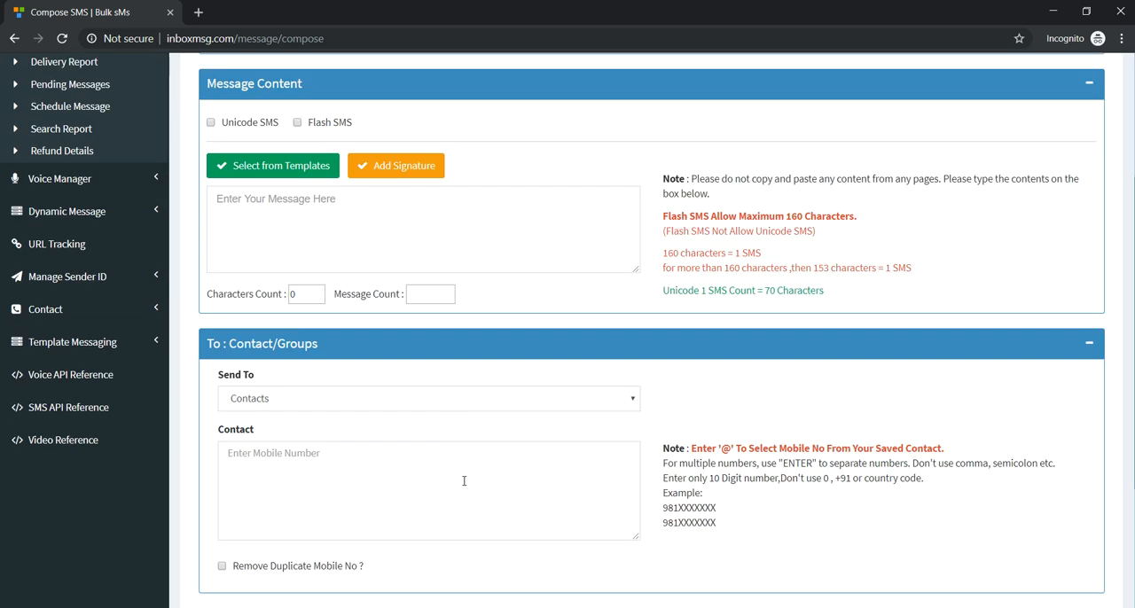
mouse_move(408, 415)
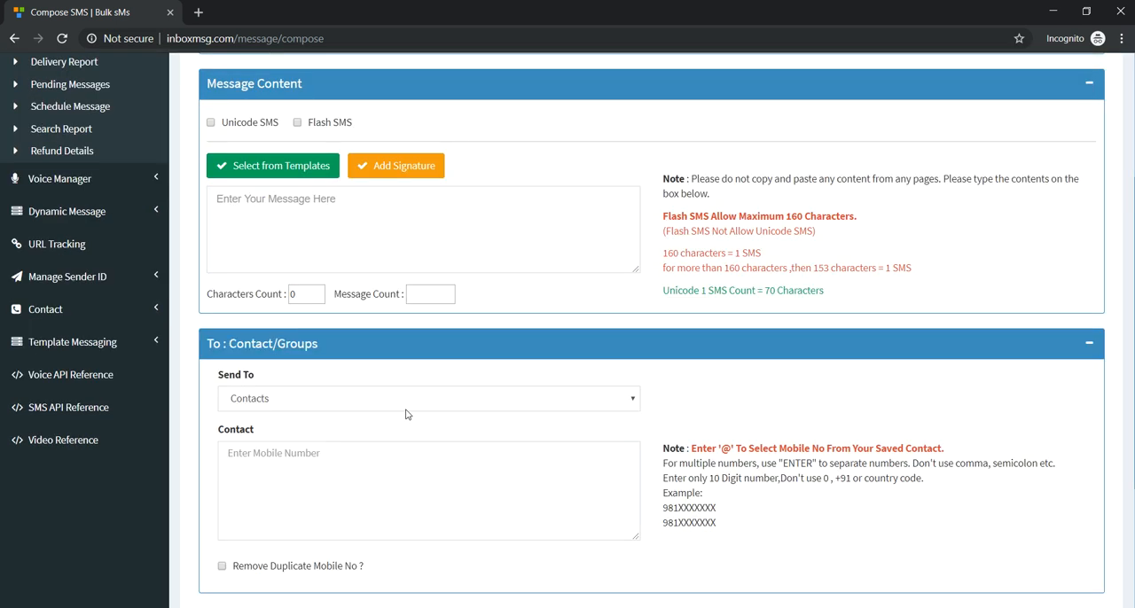
Step: Enable Unicode SMS with automatic translation to HINDI
click(211, 121)
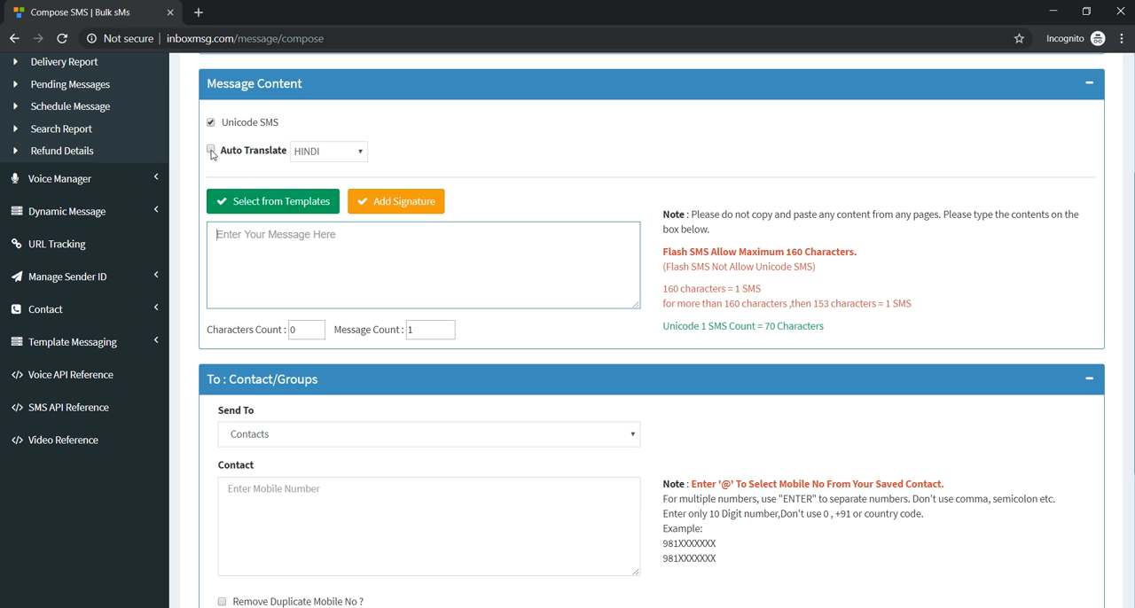
click(211, 149)
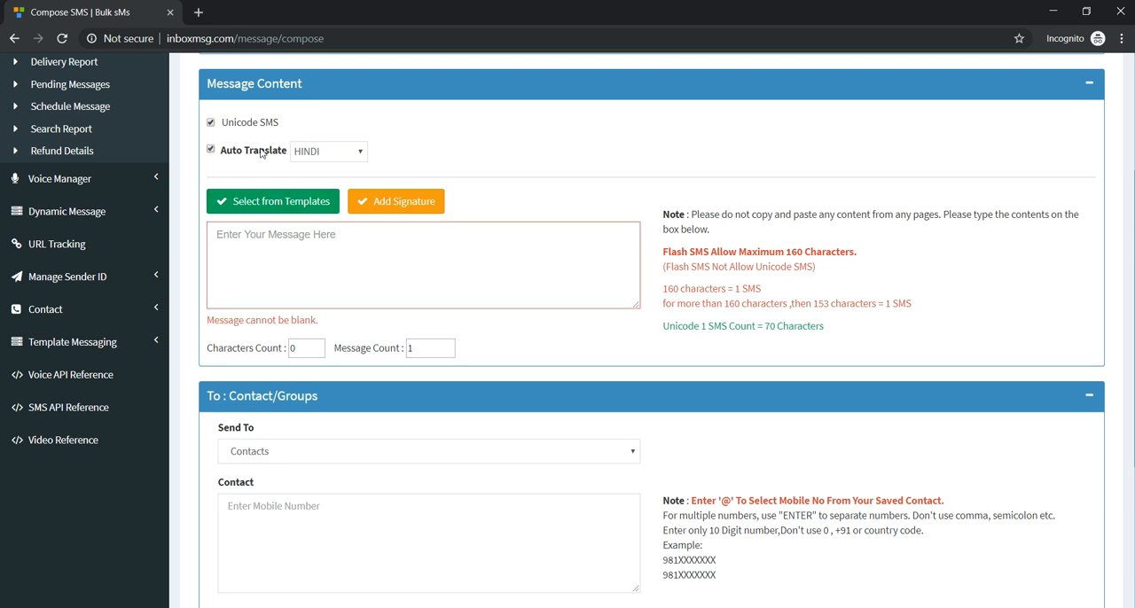
click(328, 151)
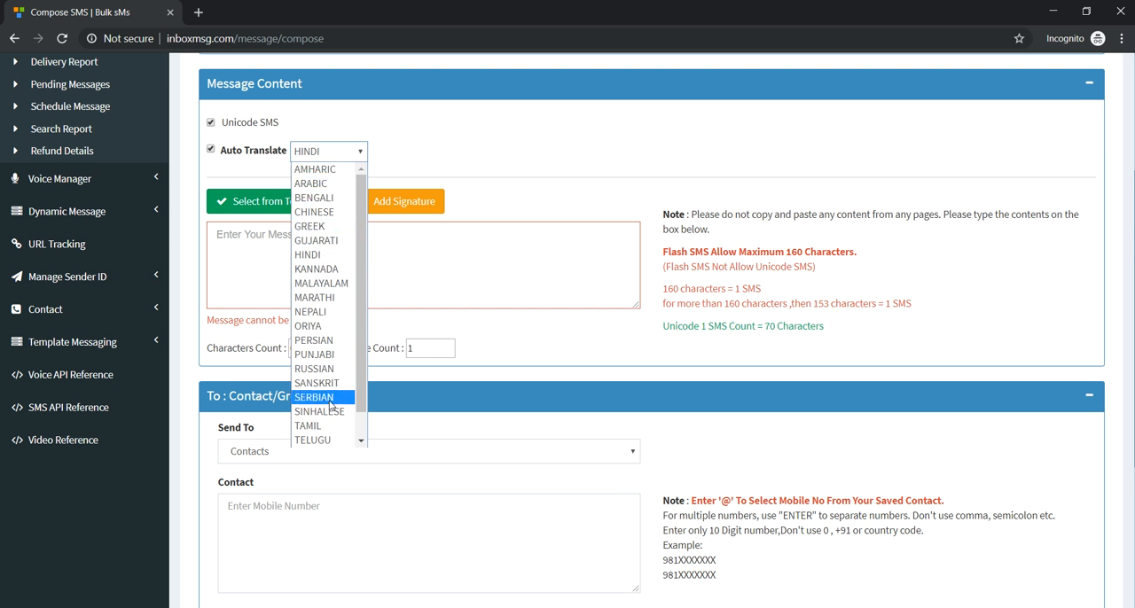
mouse_move(309, 227)
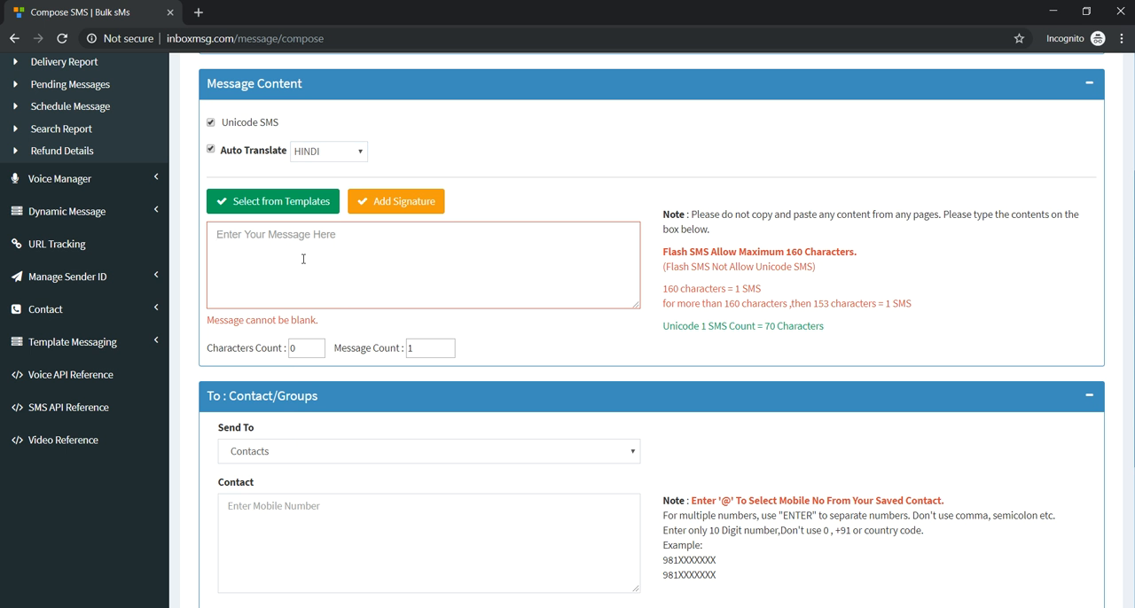
Step: Type the message 'how are you', which converts into Hindi script
text(how)
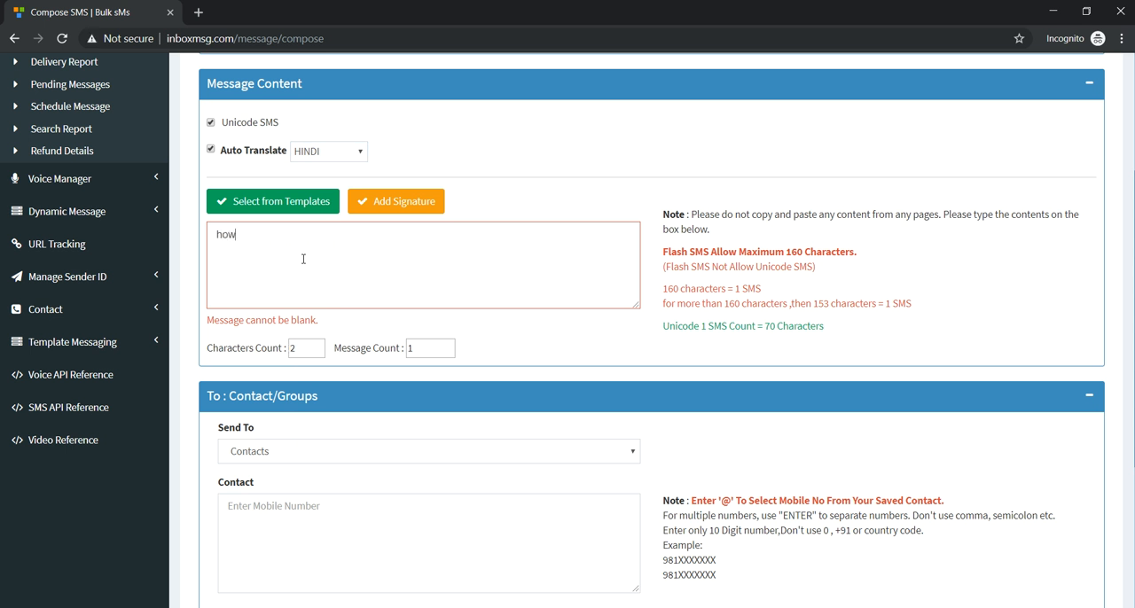
text(हाउ)
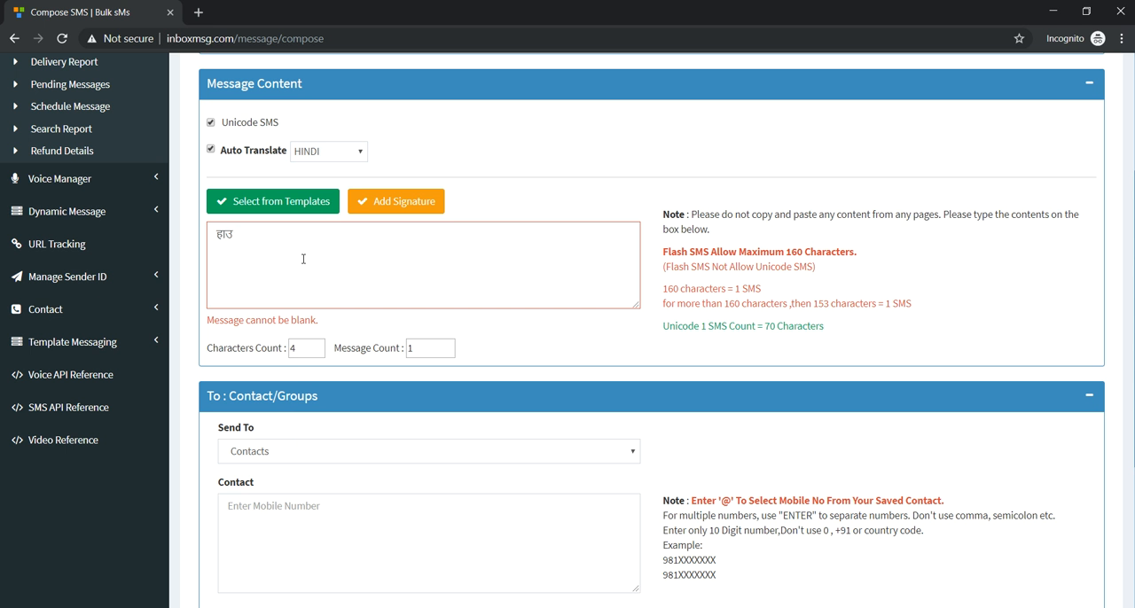
text(अरे uou)
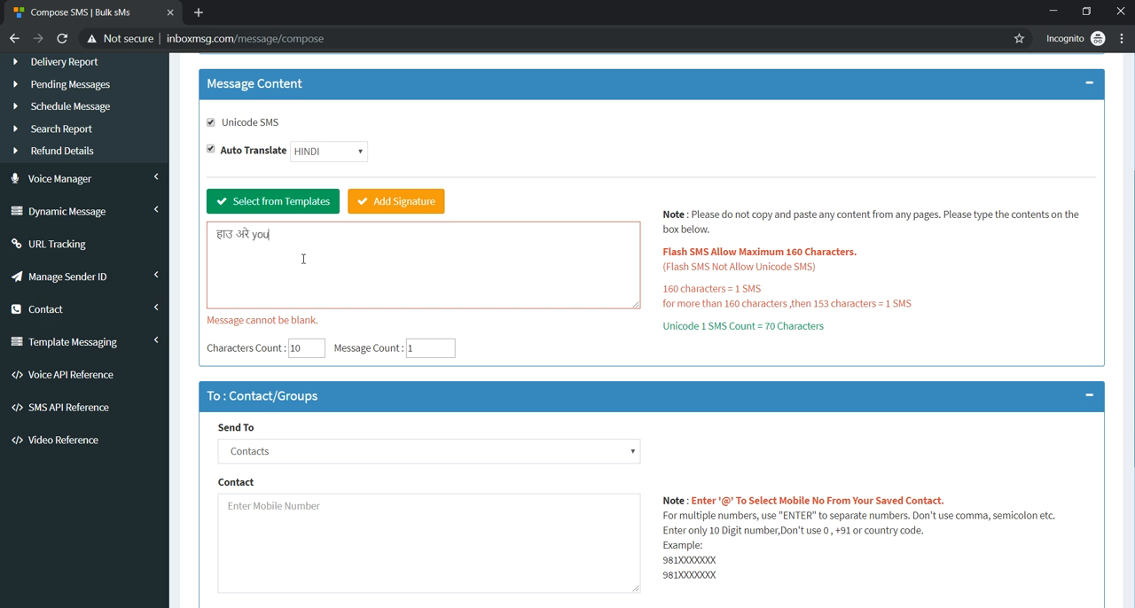
scroll(down, 3)
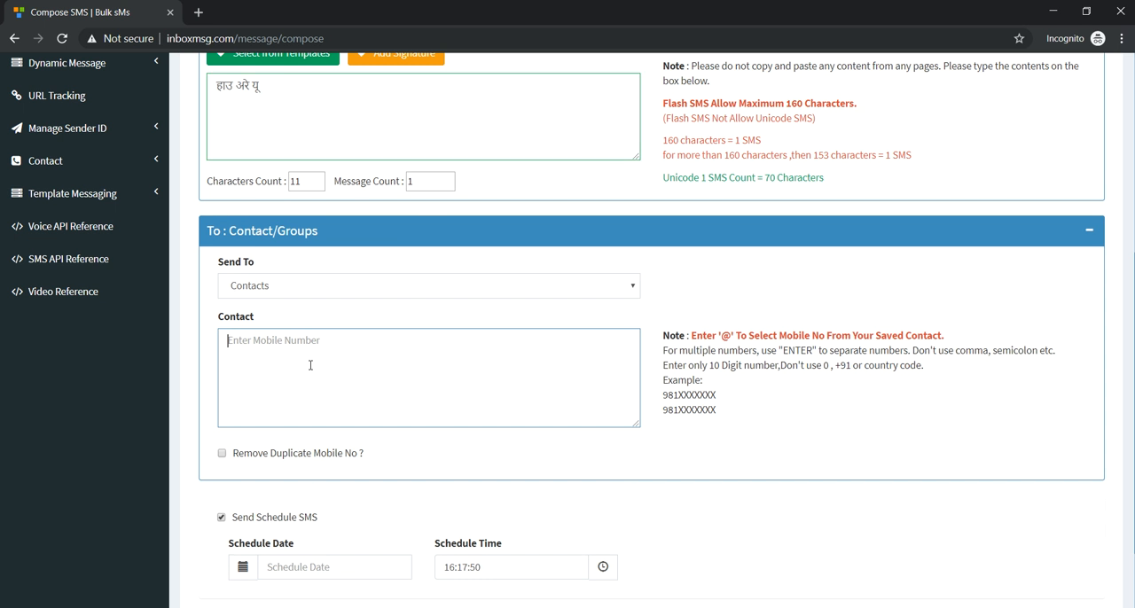
text(7722)
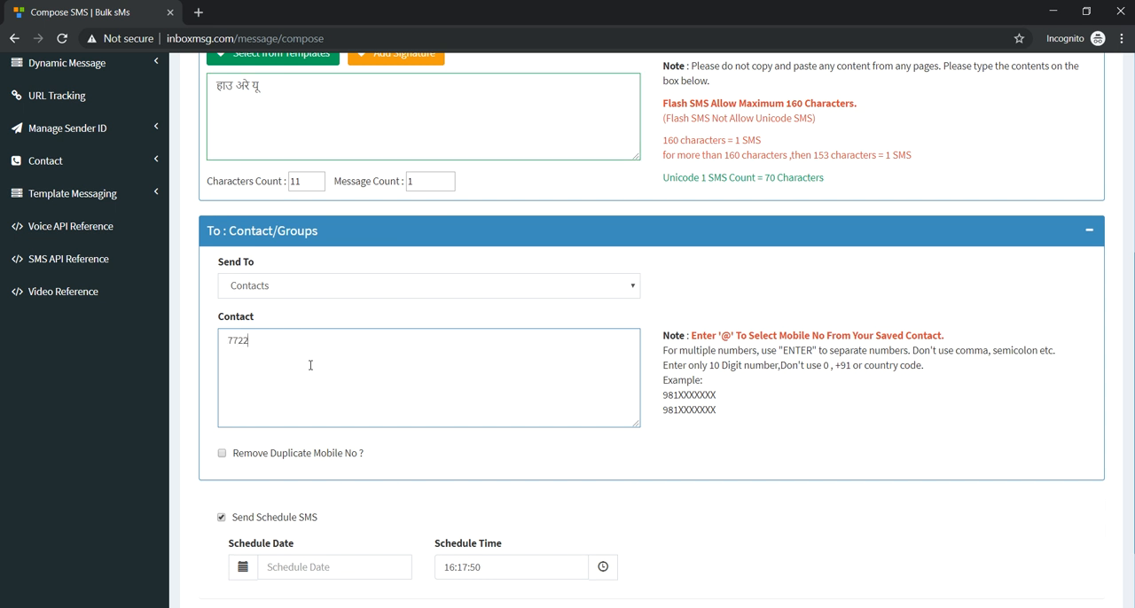
text(898261)
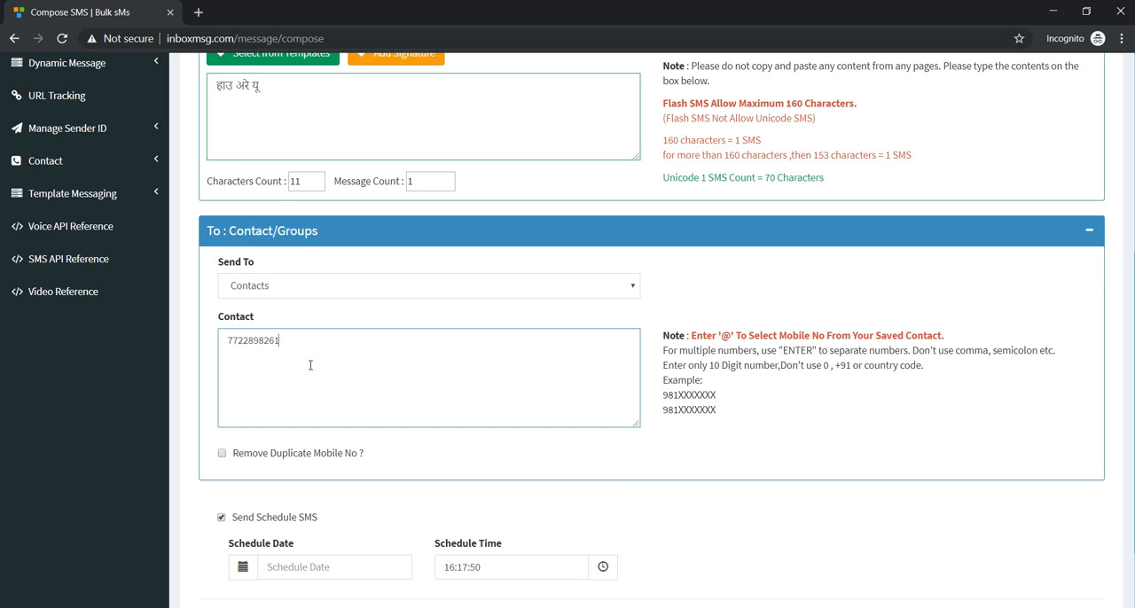
scroll(down, 3)
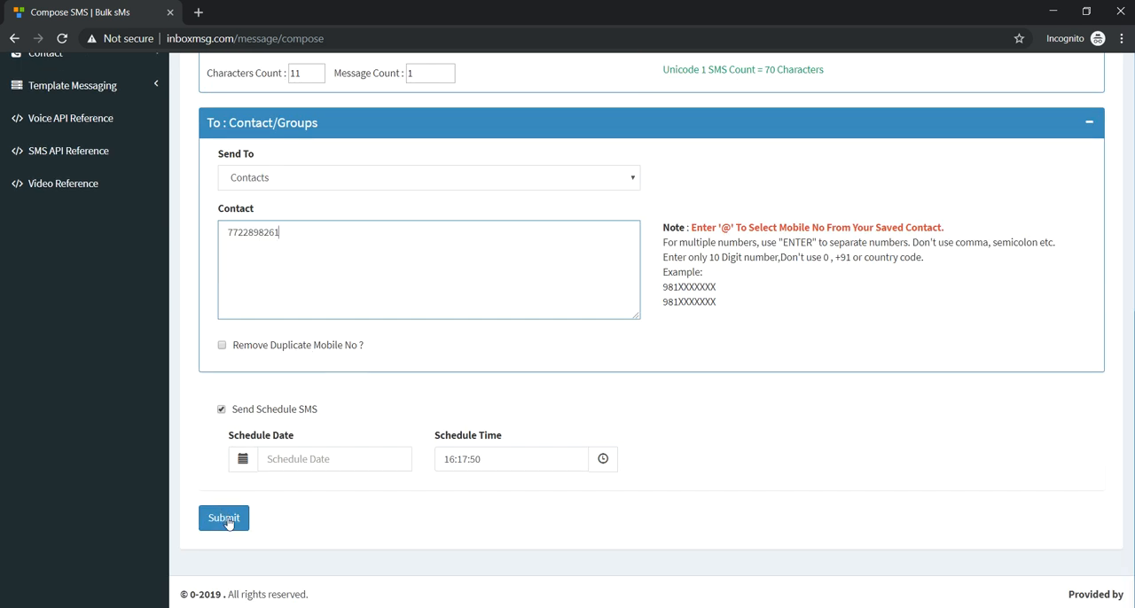
click(221, 408)
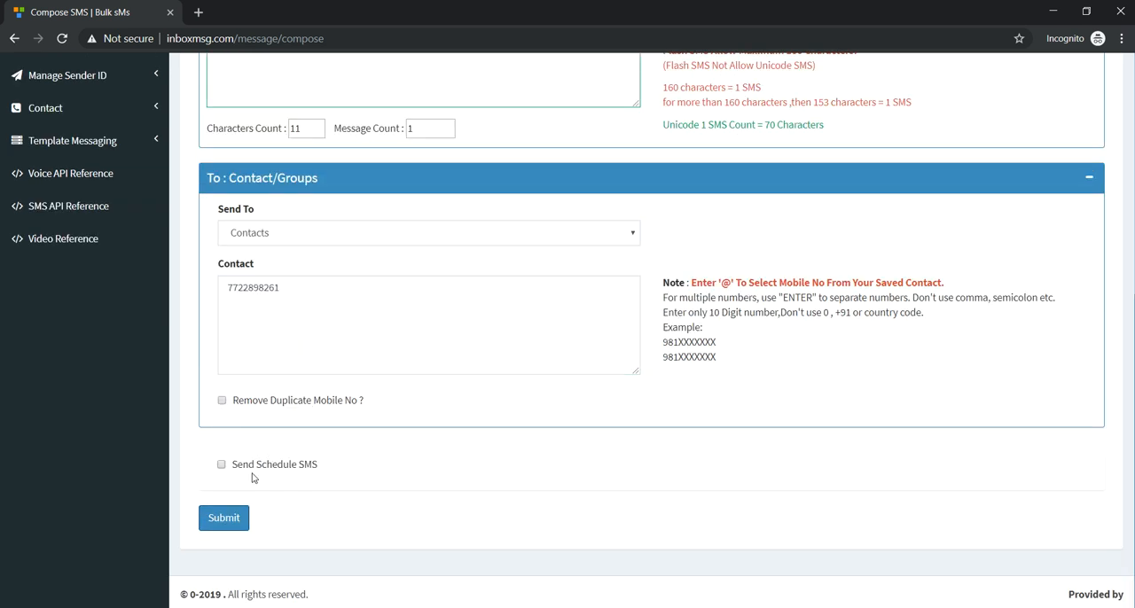
click(223, 517)
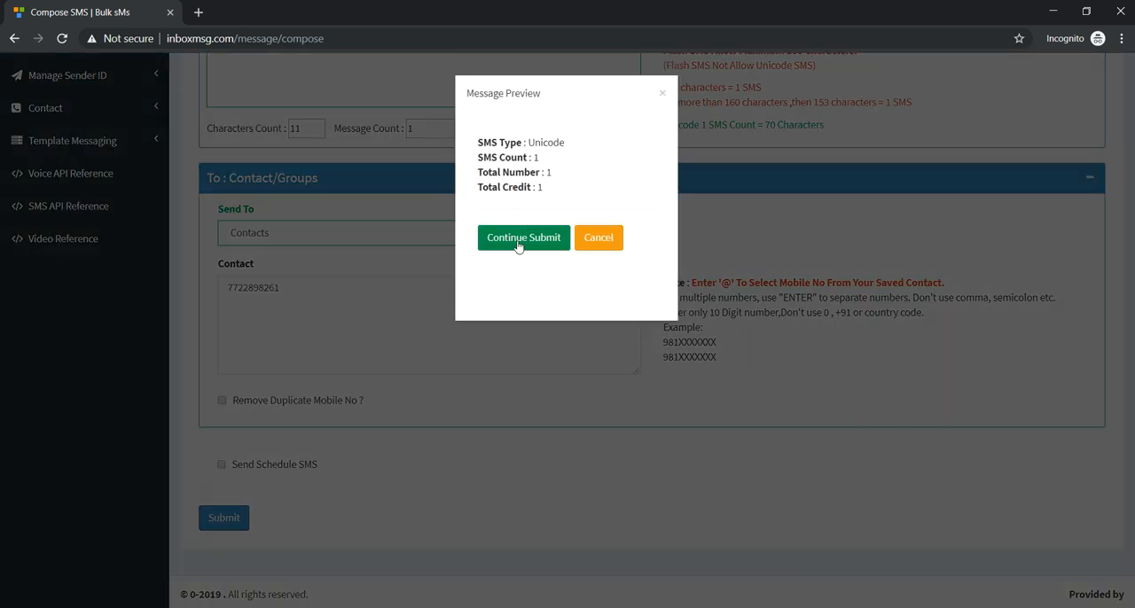
click(523, 238)
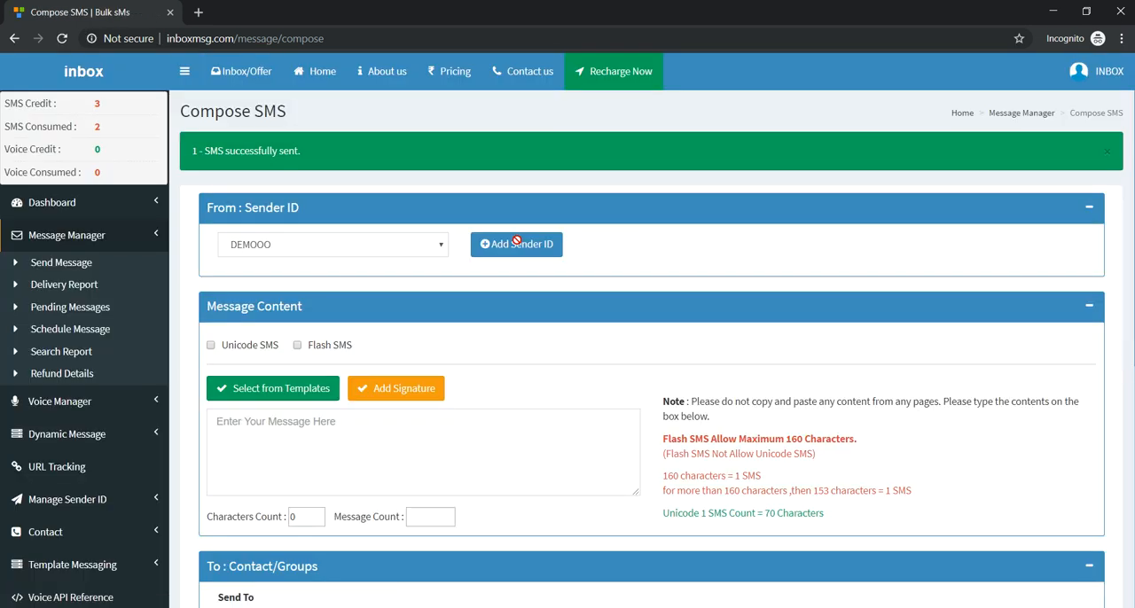
Step: In the Notepad checklist, append '-done' to the sender ID and send SMS task lines
scroll(down, 3)
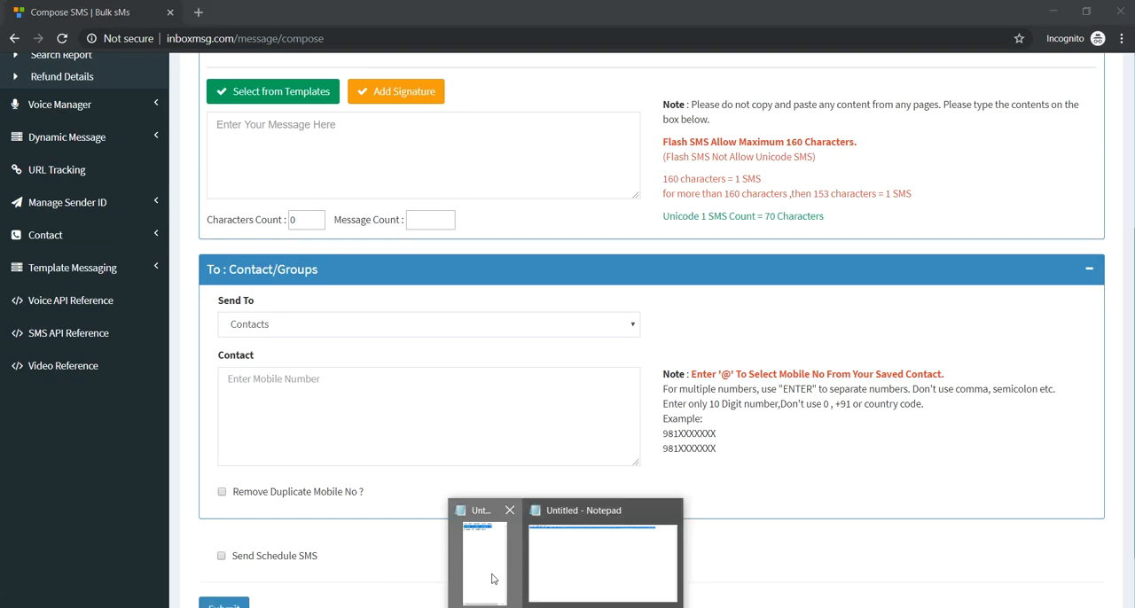
click(603, 564)
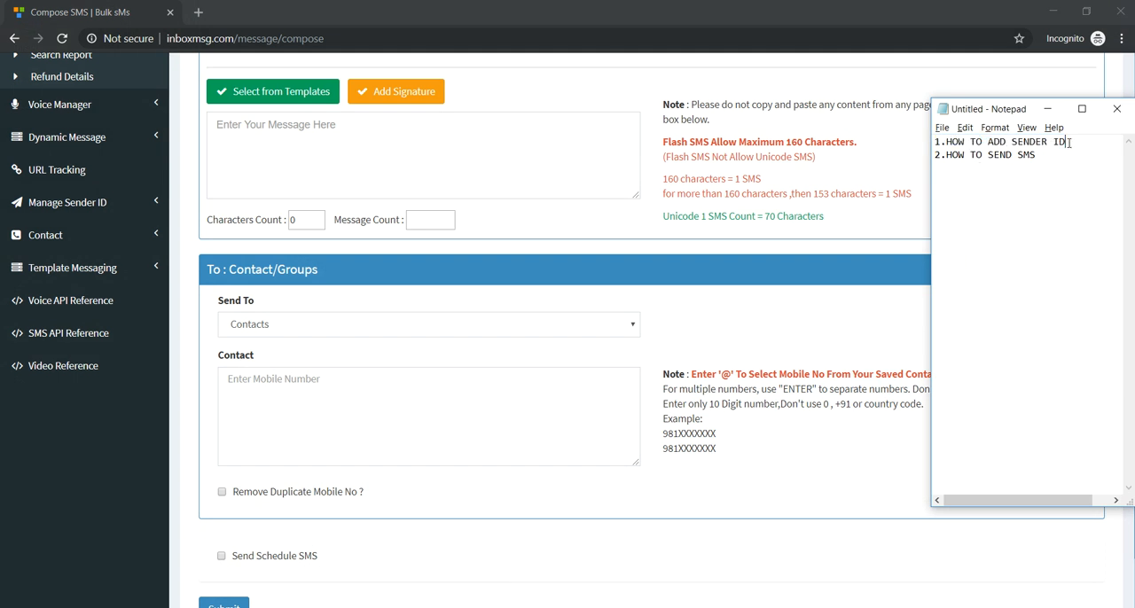
text(-)
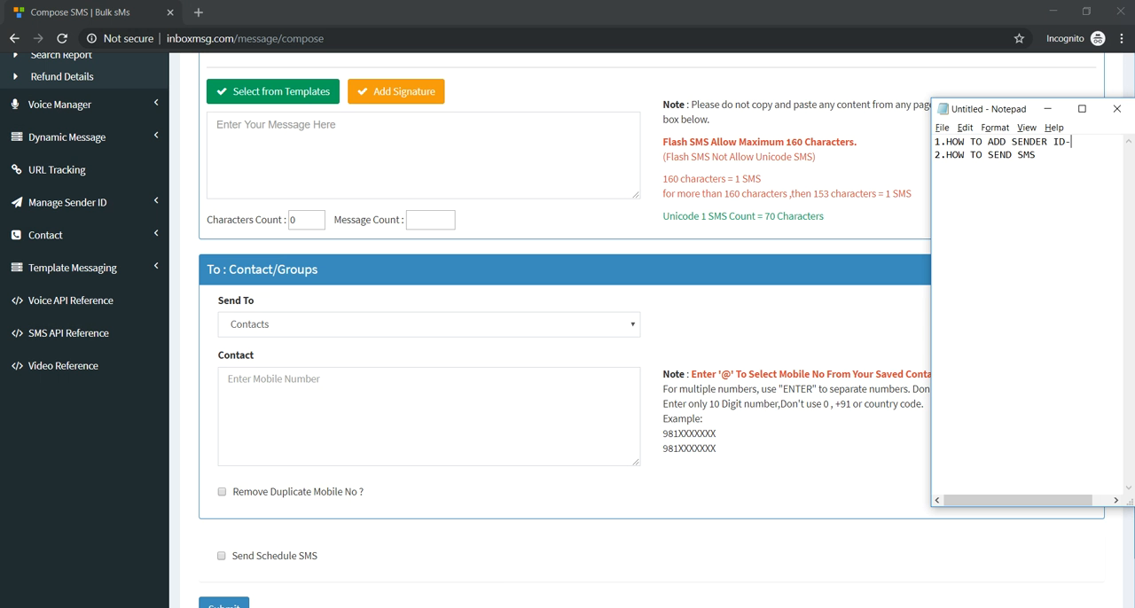
text(-done)
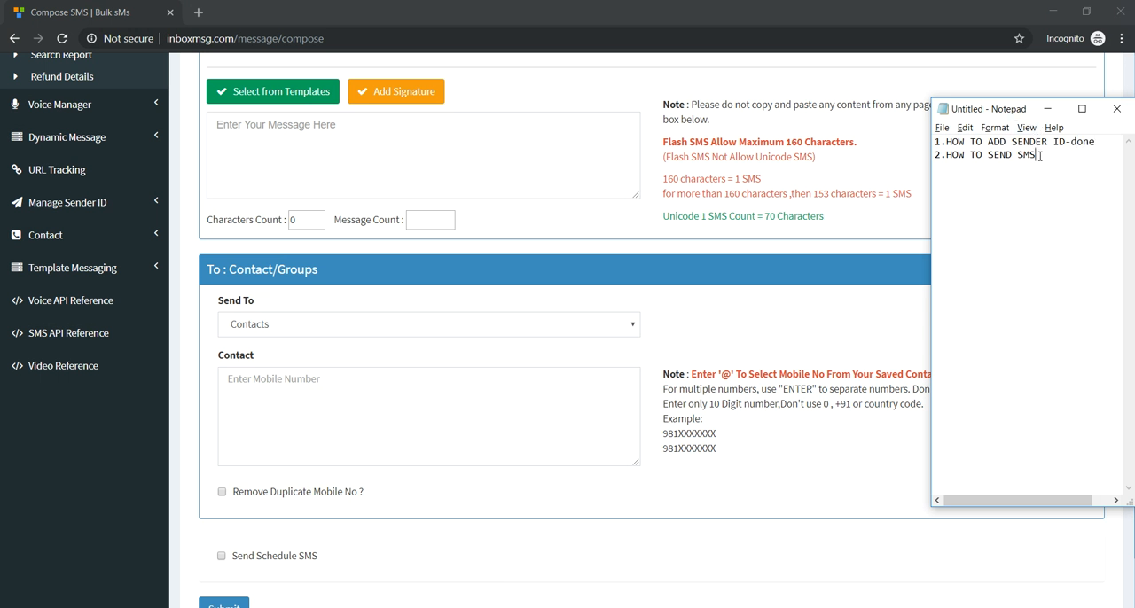
text(-do)
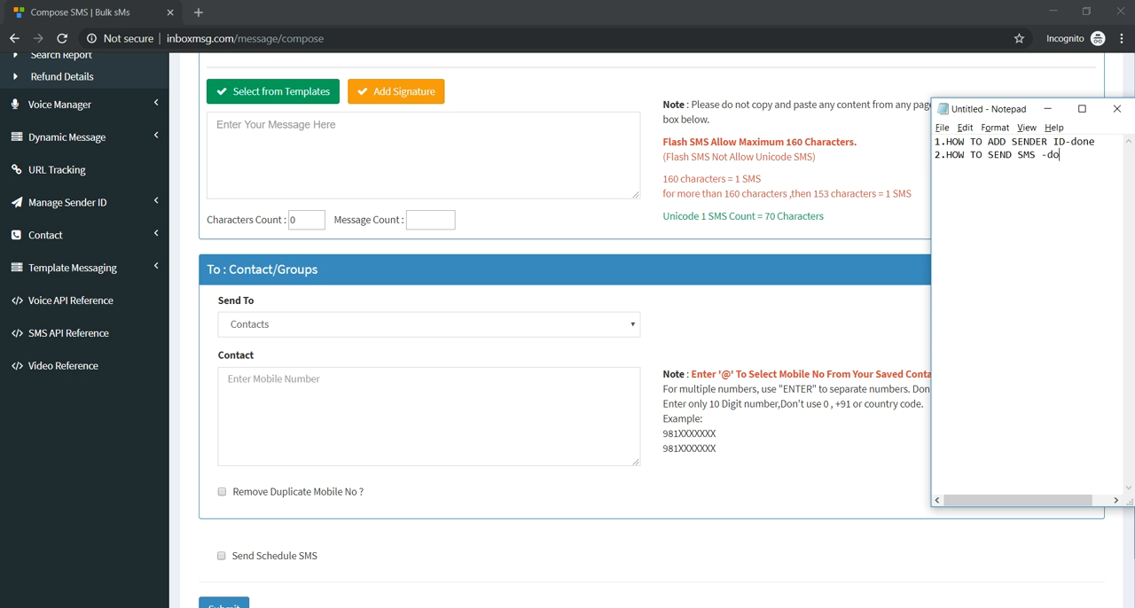
text(ne)
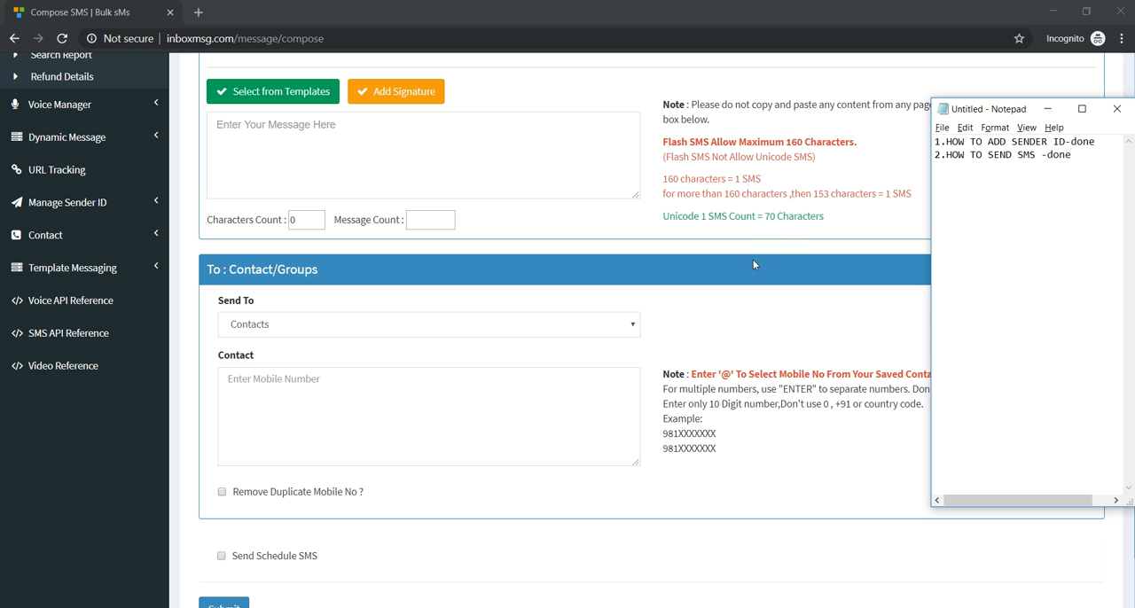
mouse_move(549, 213)
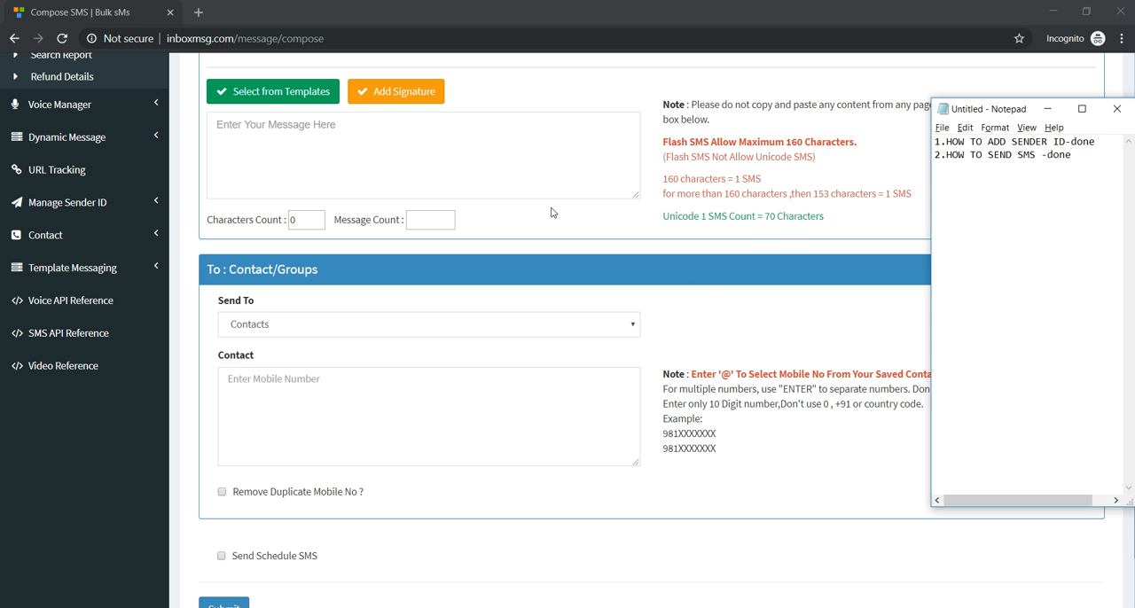